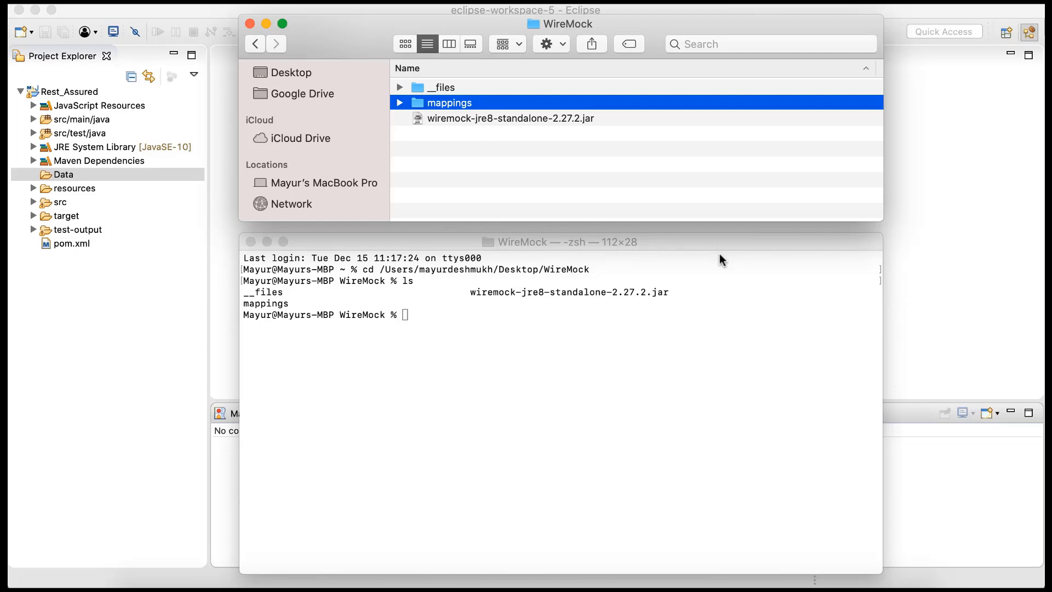
pyautogui.moveTo(625, 358)
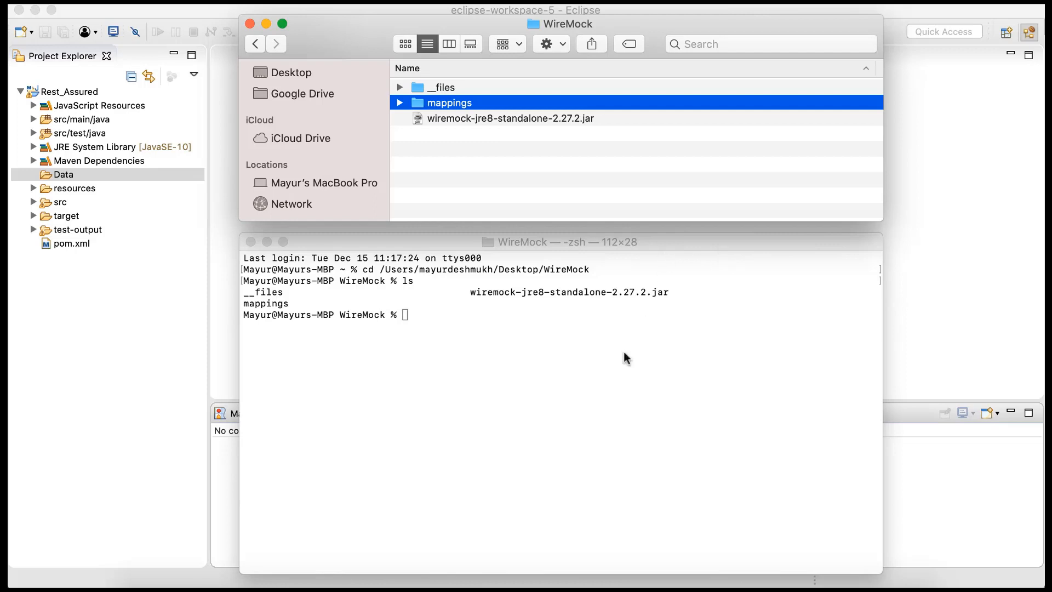
pyautogui.moveTo(474, 302)
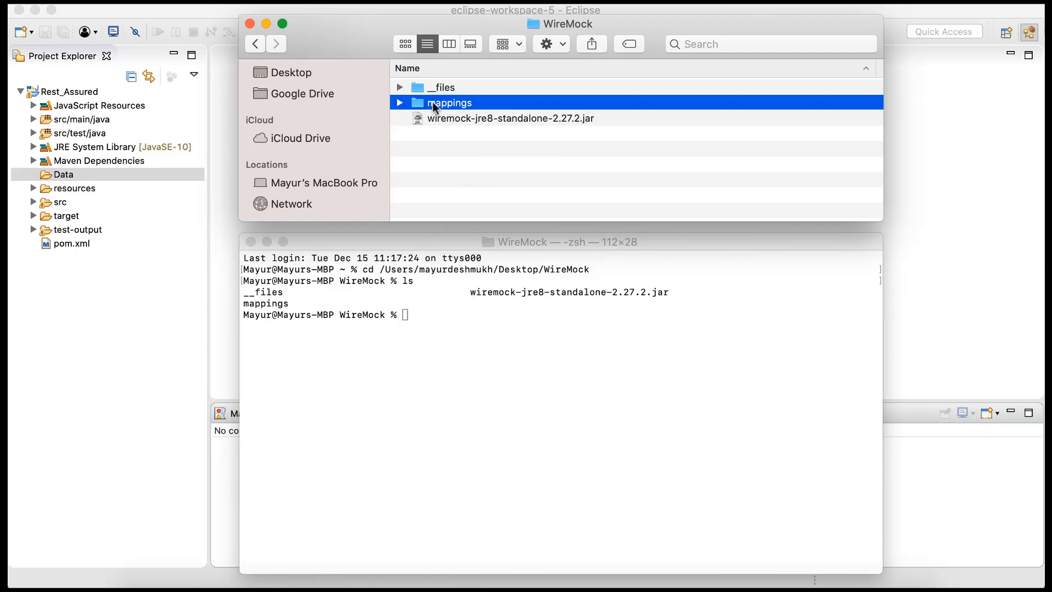
# - Recheck WireMock's empty mappings folder in Finder, then bring the Eclipse workspace forward
pyautogui.doubleClick(448, 103)
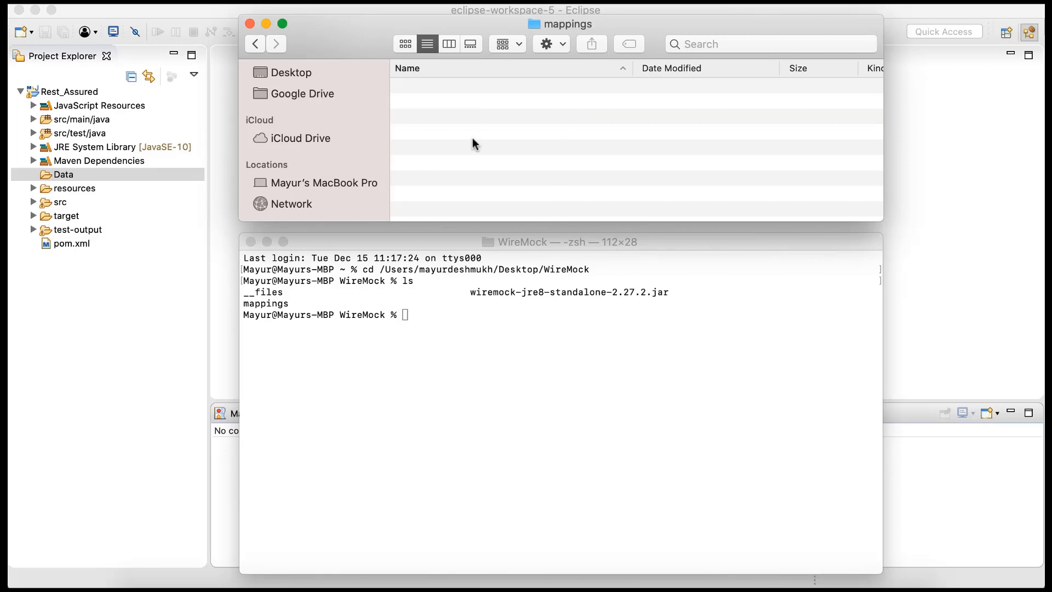
pyautogui.moveTo(349, 99)
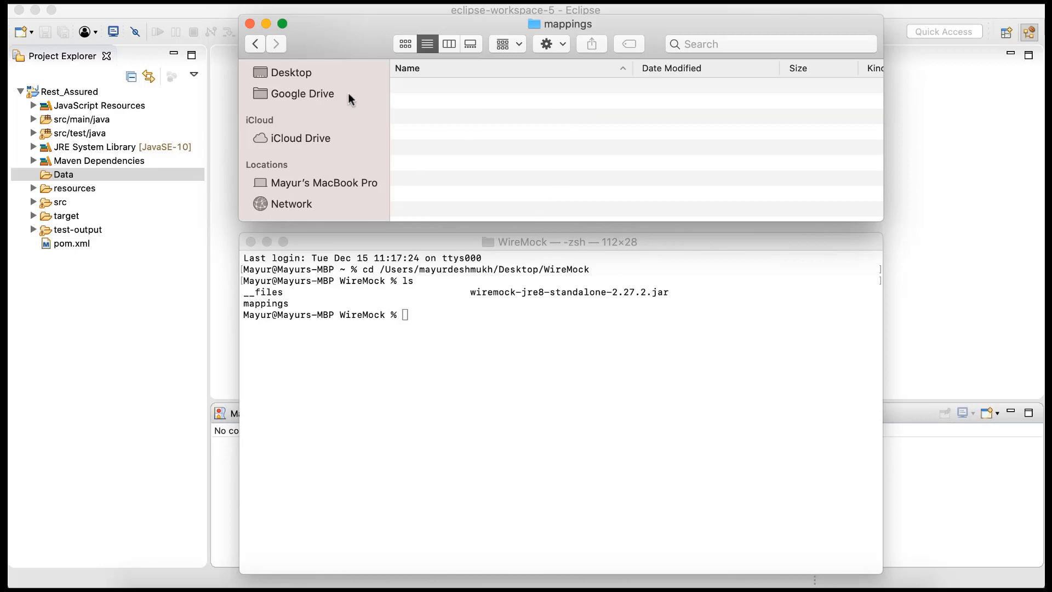
pyautogui.click(255, 44)
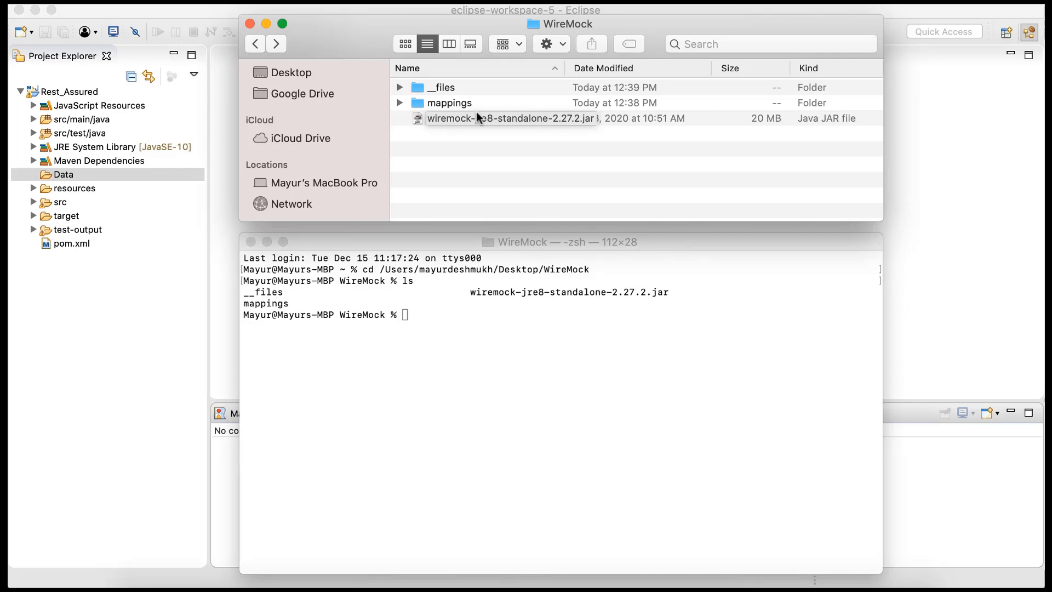
pyautogui.moveTo(447, 110)
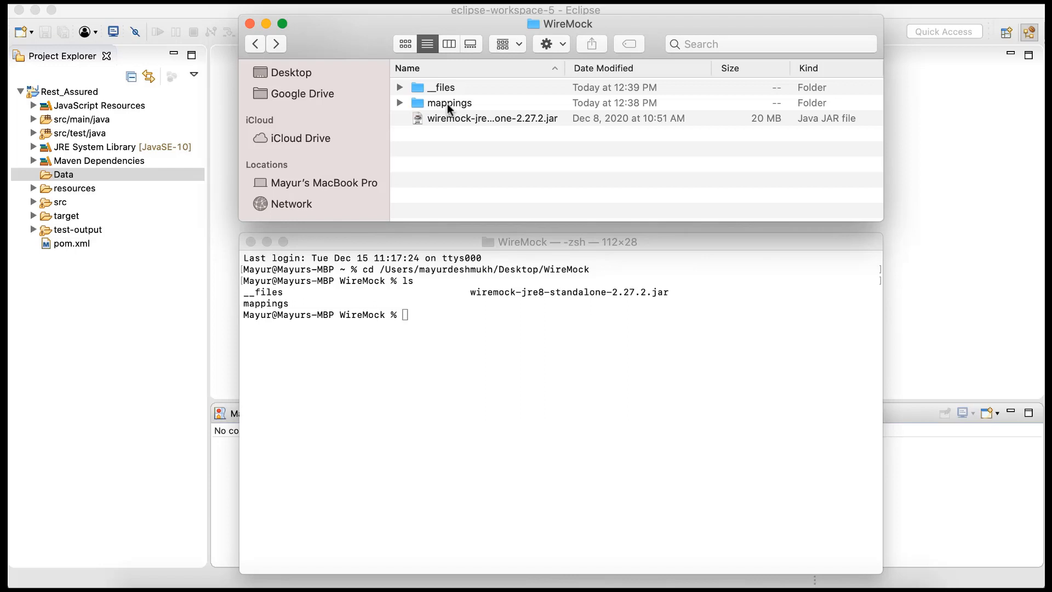
pyautogui.doubleClick(452, 102)
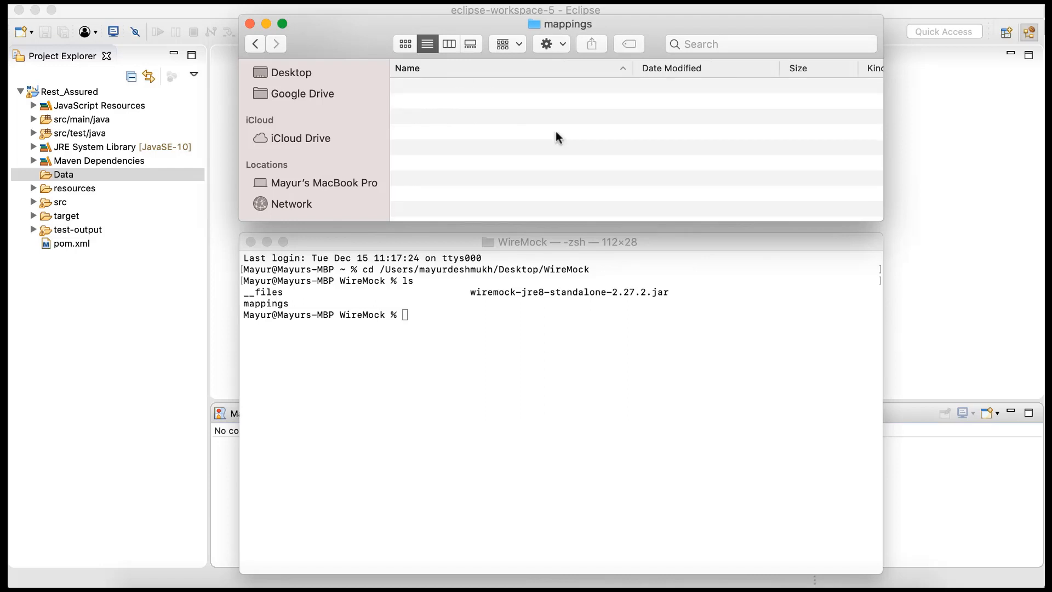
pyautogui.moveTo(467, 148)
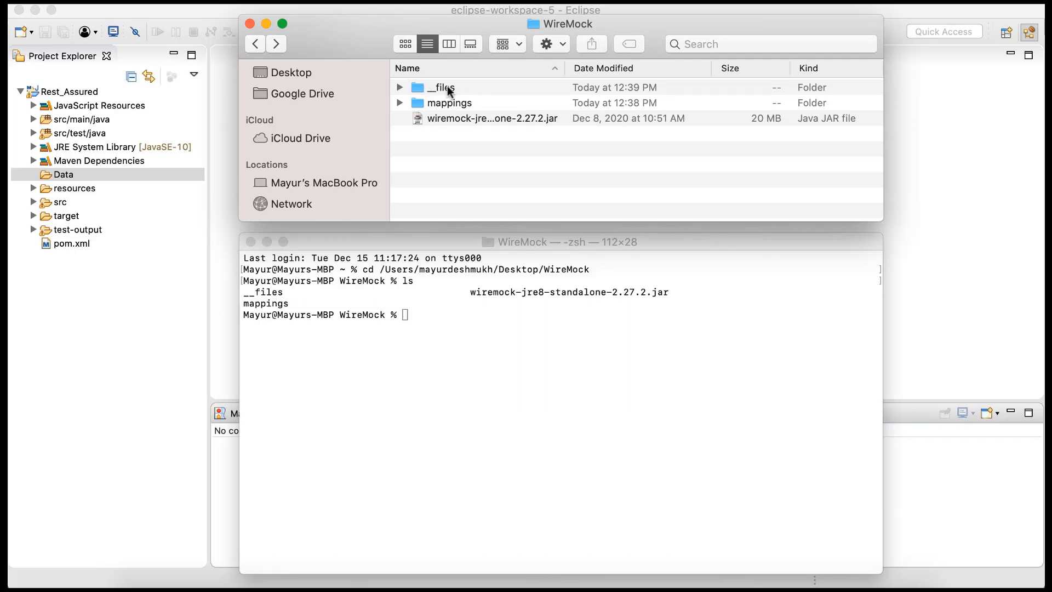
pyautogui.moveTo(446, 105)
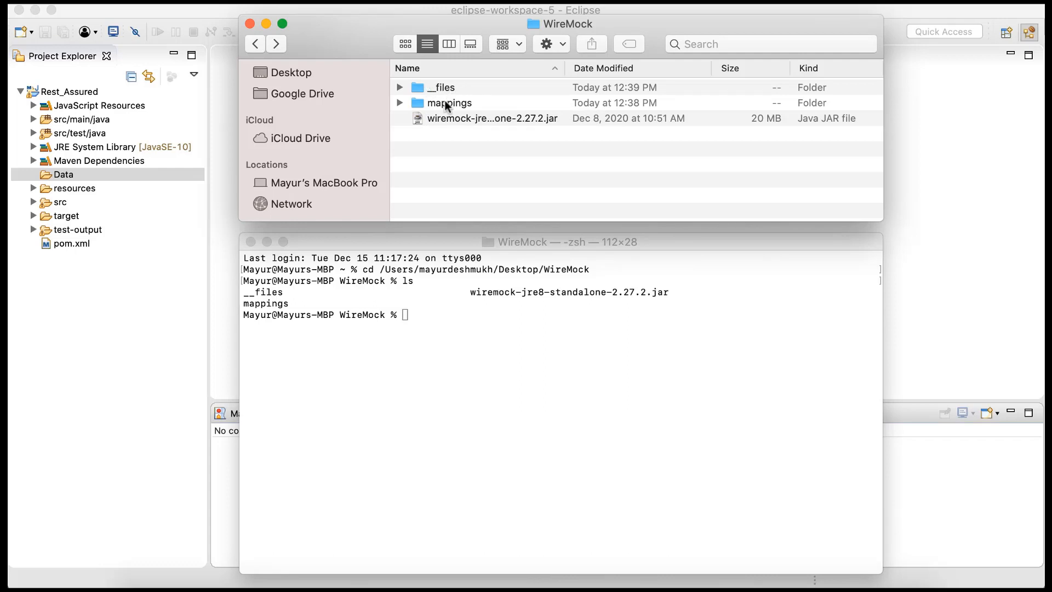
pyautogui.click(448, 103)
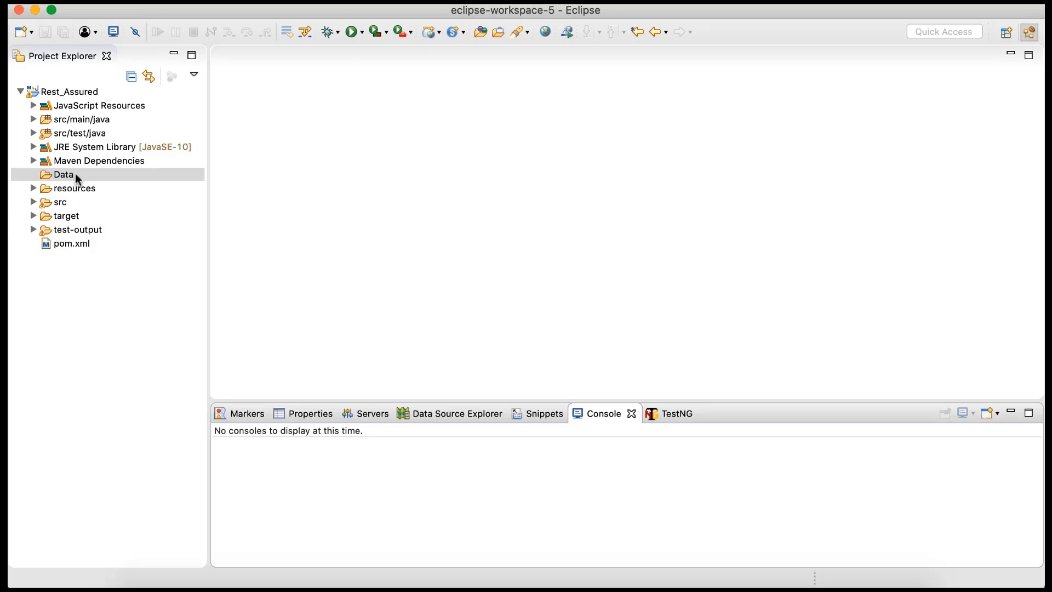
# - Add a new file named stub1.json to the Rest_Assured Data folder
pyautogui.rightClick(62, 175)
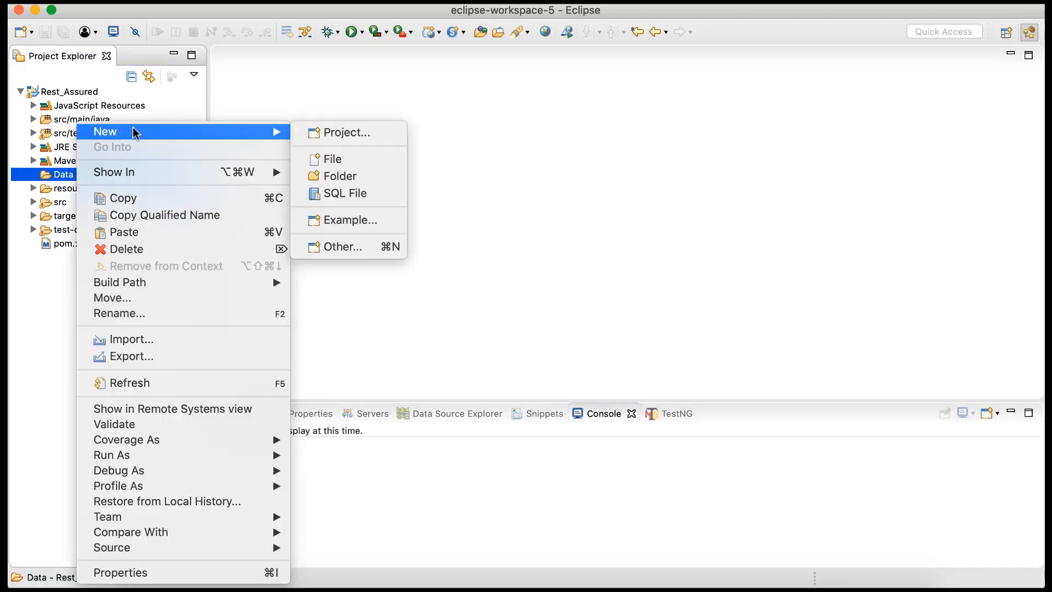
pyautogui.moveTo(325, 157)
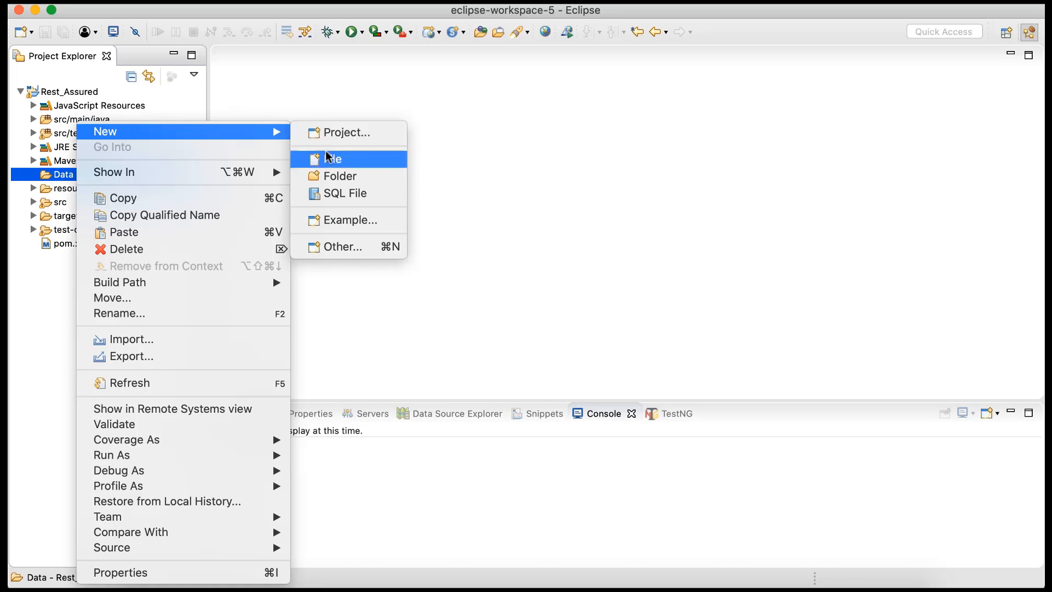
pyautogui.click(334, 158)
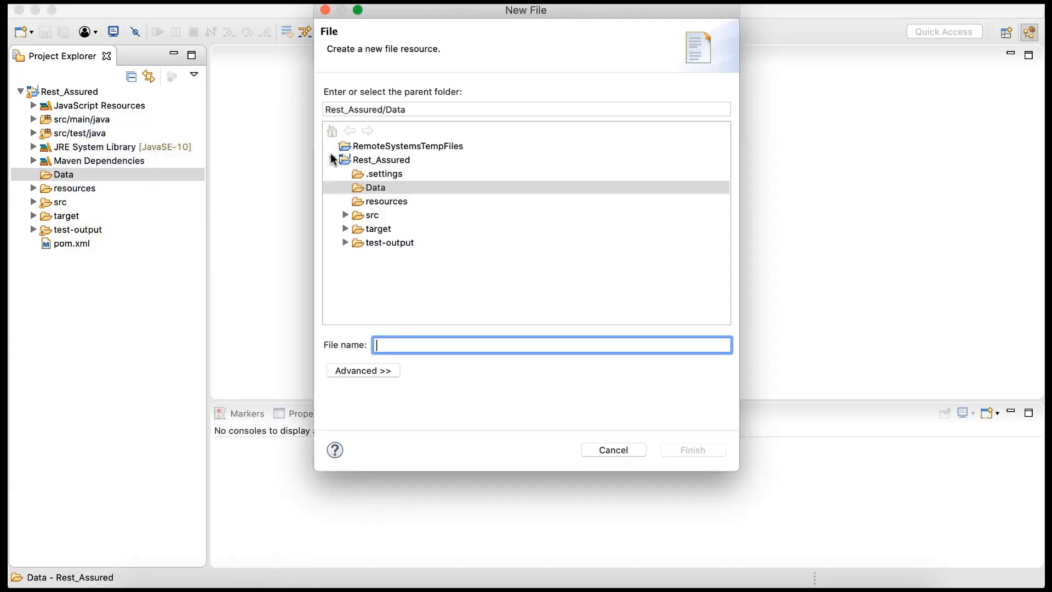
pyautogui.write('stub1.')
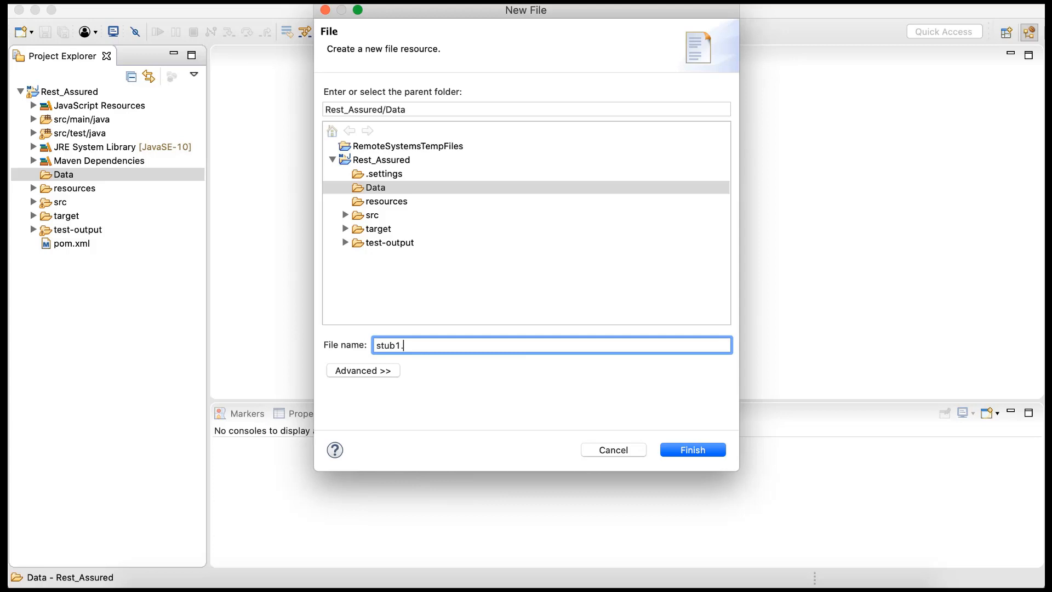
pyautogui.write('json')
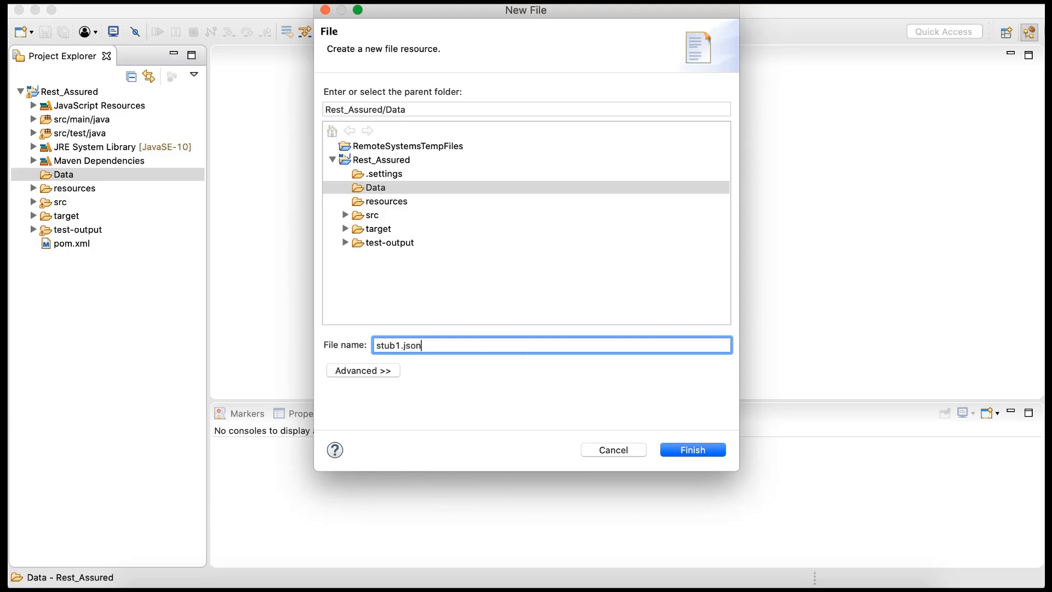
pyautogui.click(693, 450)
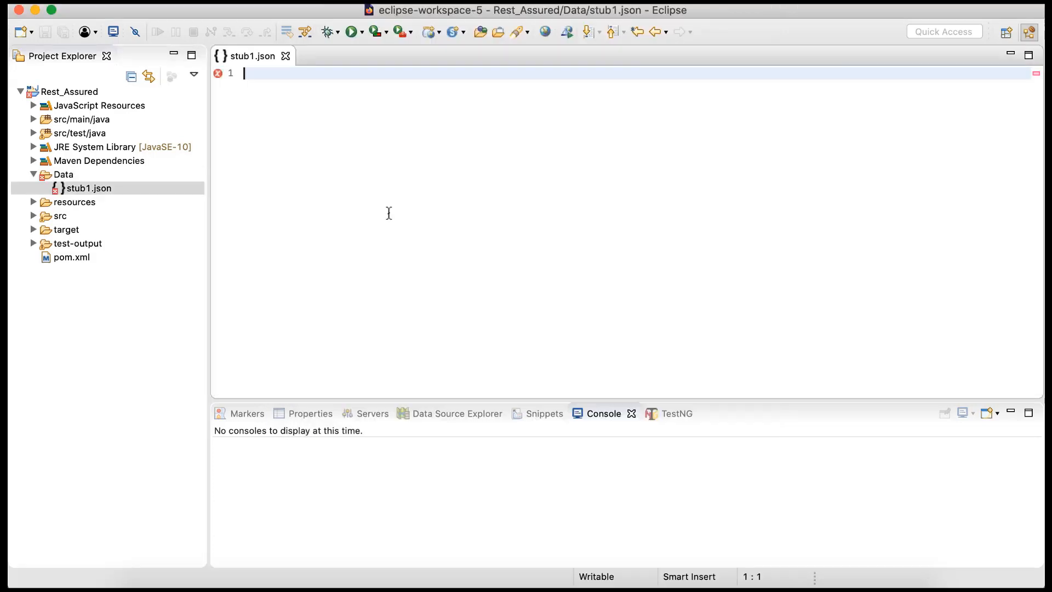
pyautogui.moveTo(282, 112)
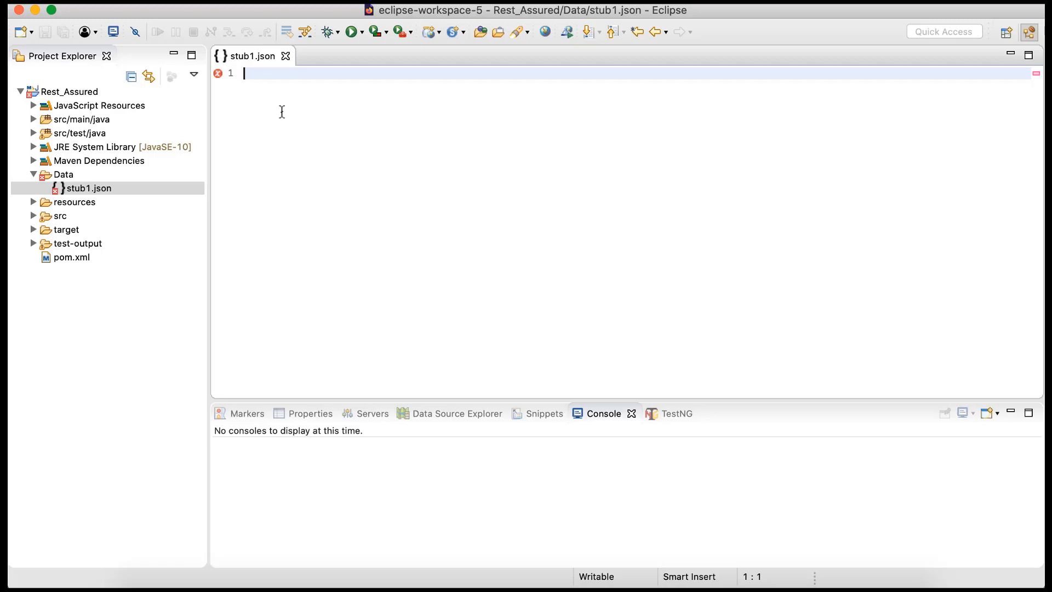
# - Start stub1.json with a "request" object whose method is GET
pyautogui.write('{}')
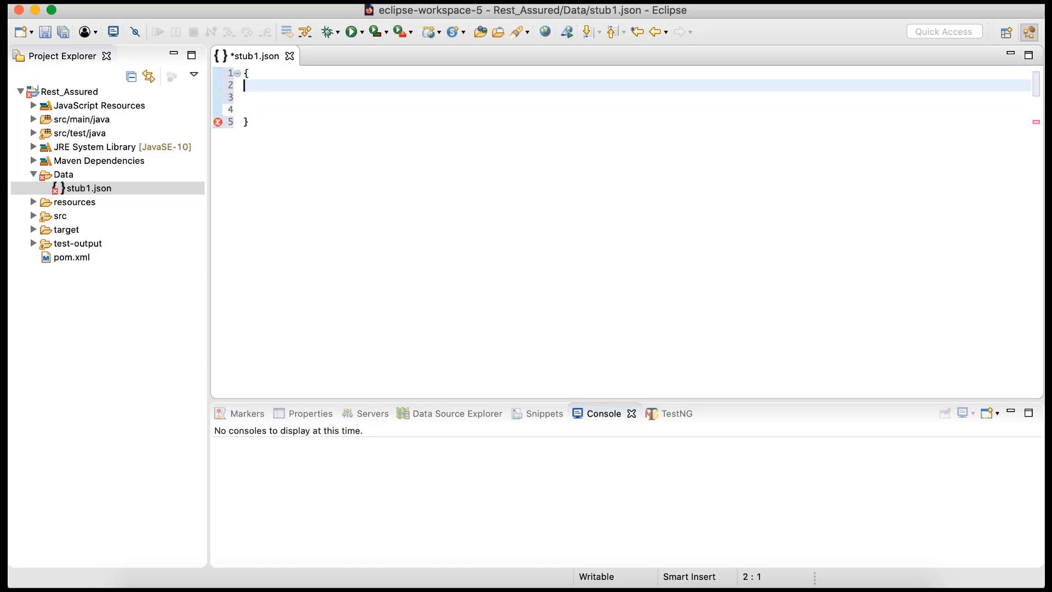
pyautogui.write('""')
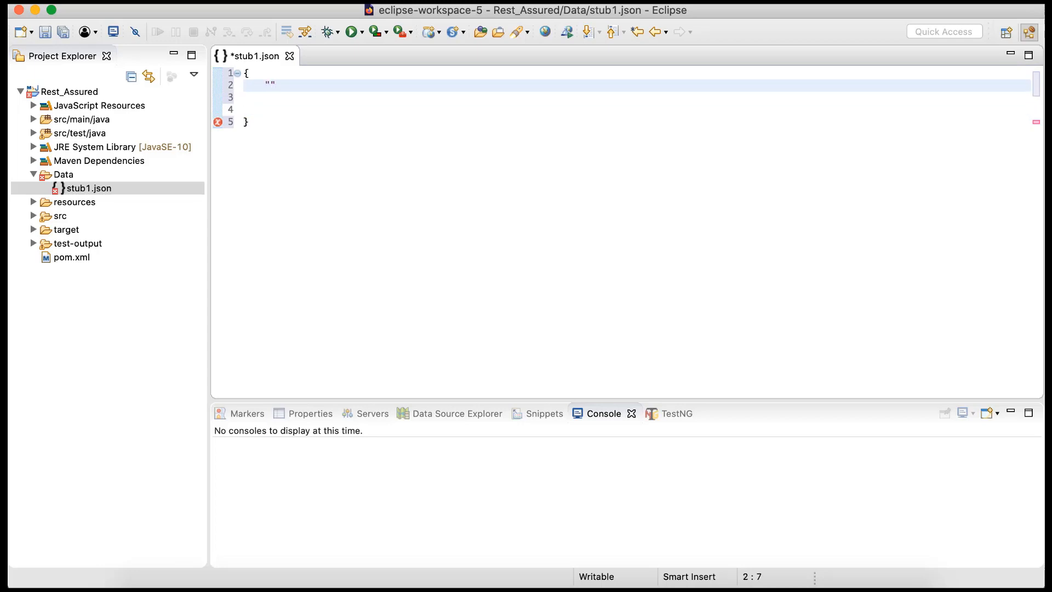
pyautogui.write('request')
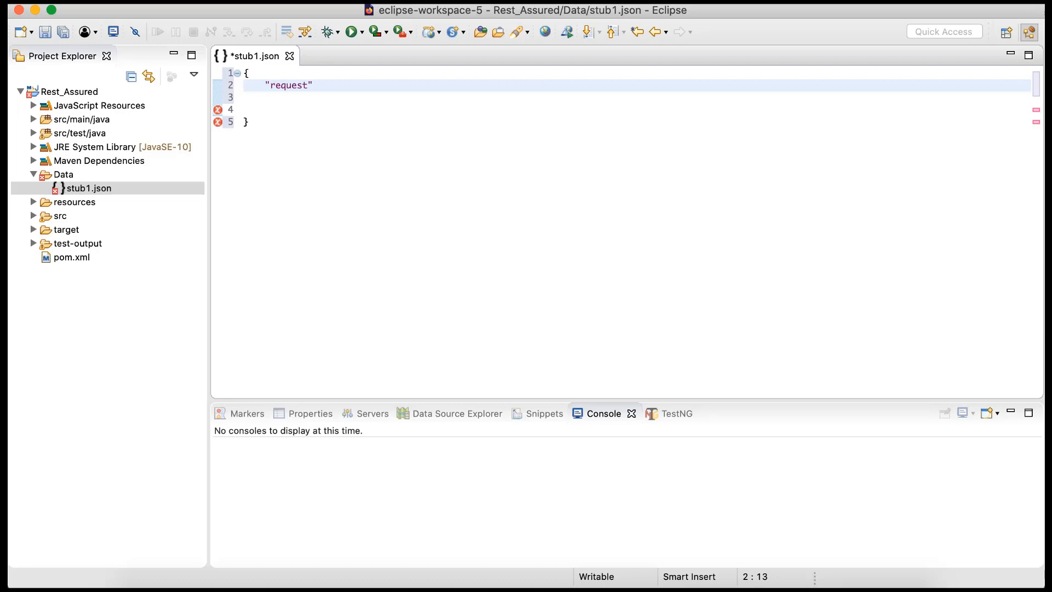
pyautogui.write(':')
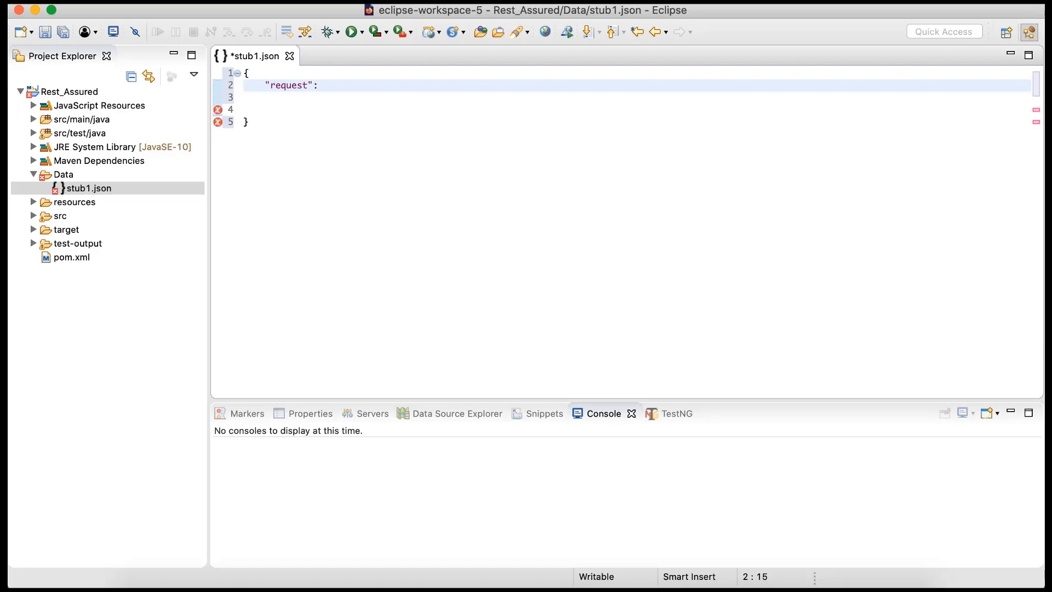
pyautogui.write('{')
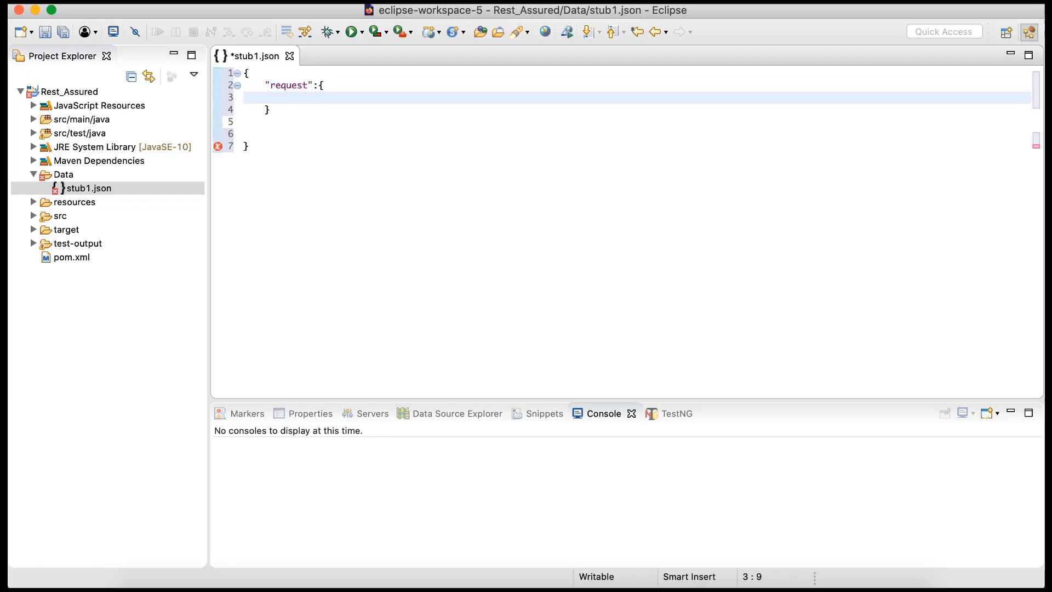
pyautogui.write('"')
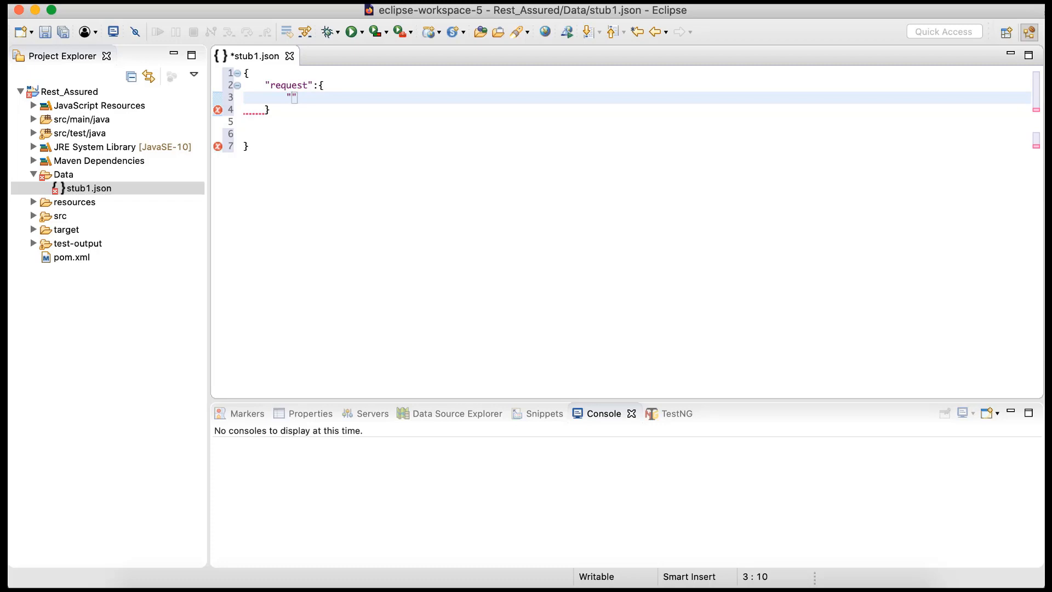
pyautogui.write('meth')
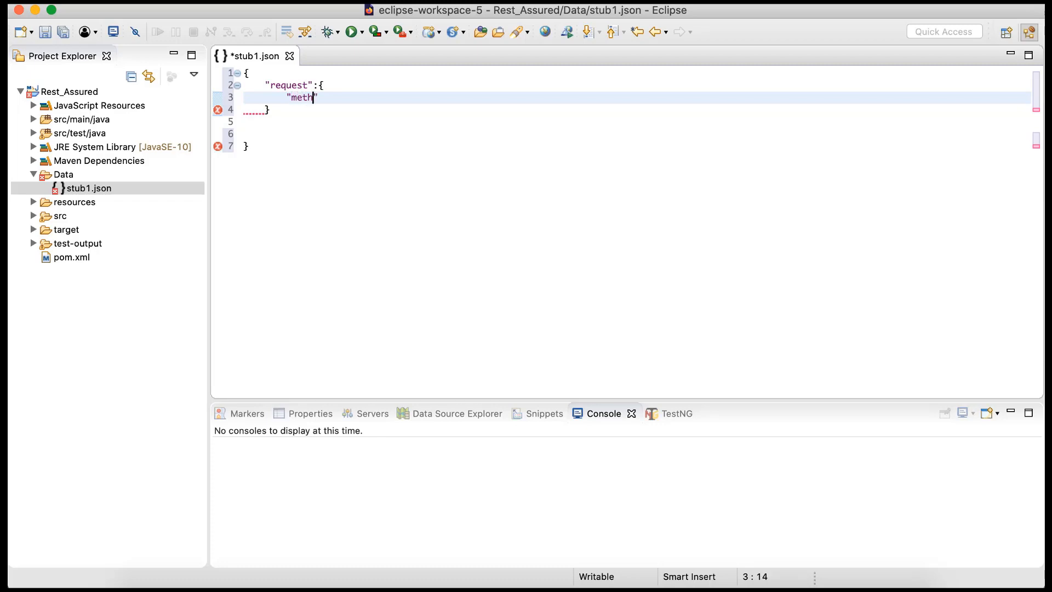
pyautogui.write('od":')
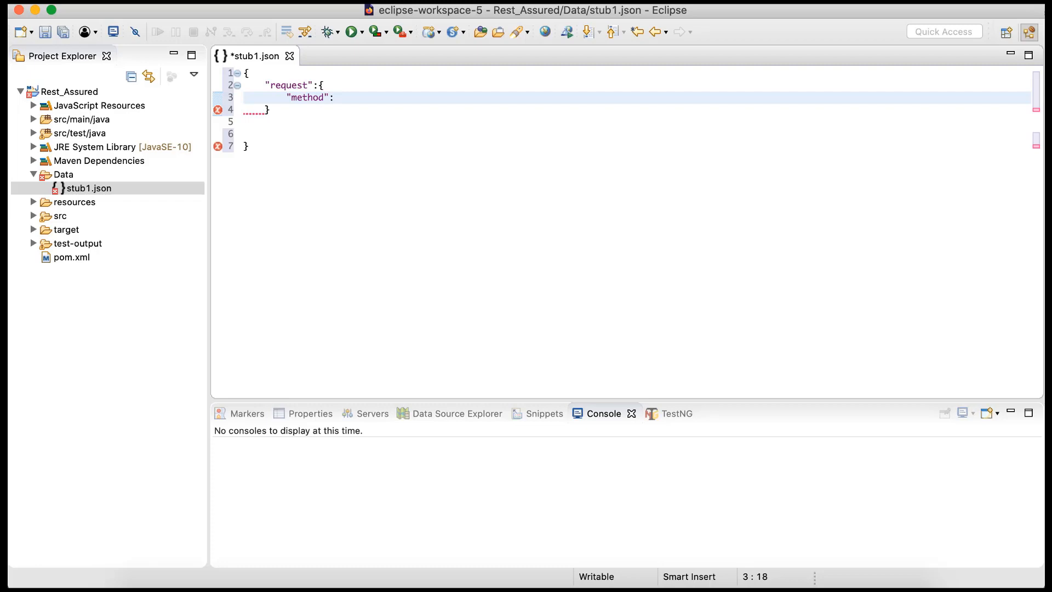
pyautogui.write('"')
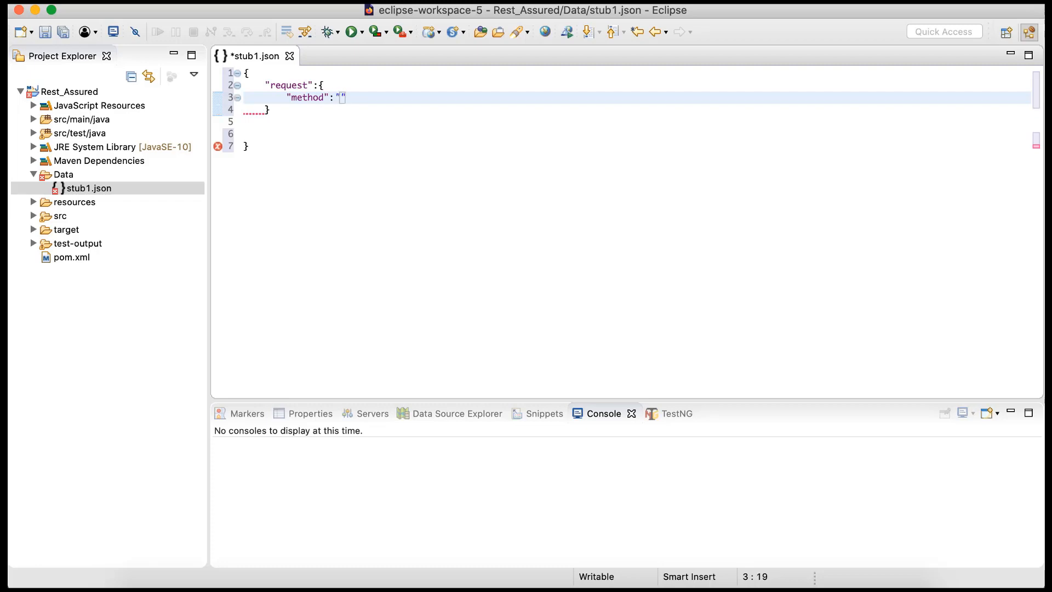
pyautogui.write('GET')
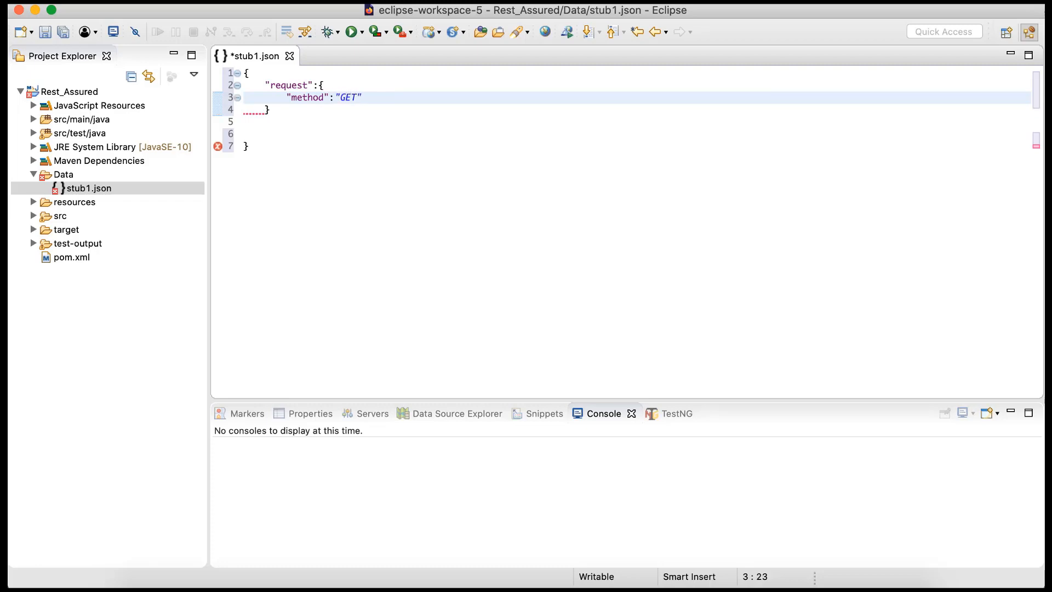
pyautogui.write(',')
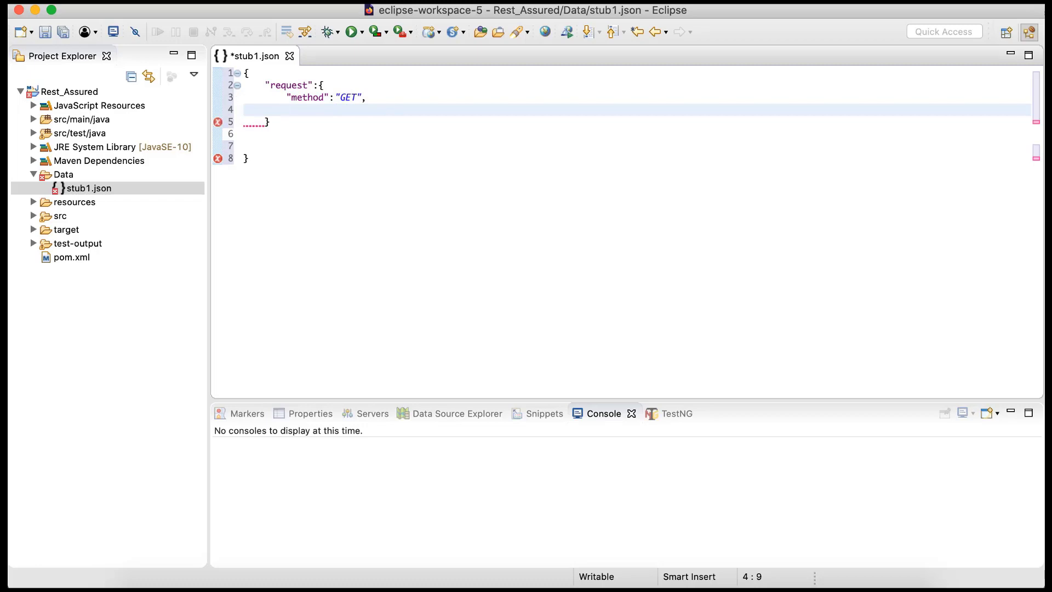
# - Add the url "/whatssup" to the request block
pyautogui.write('"u"')
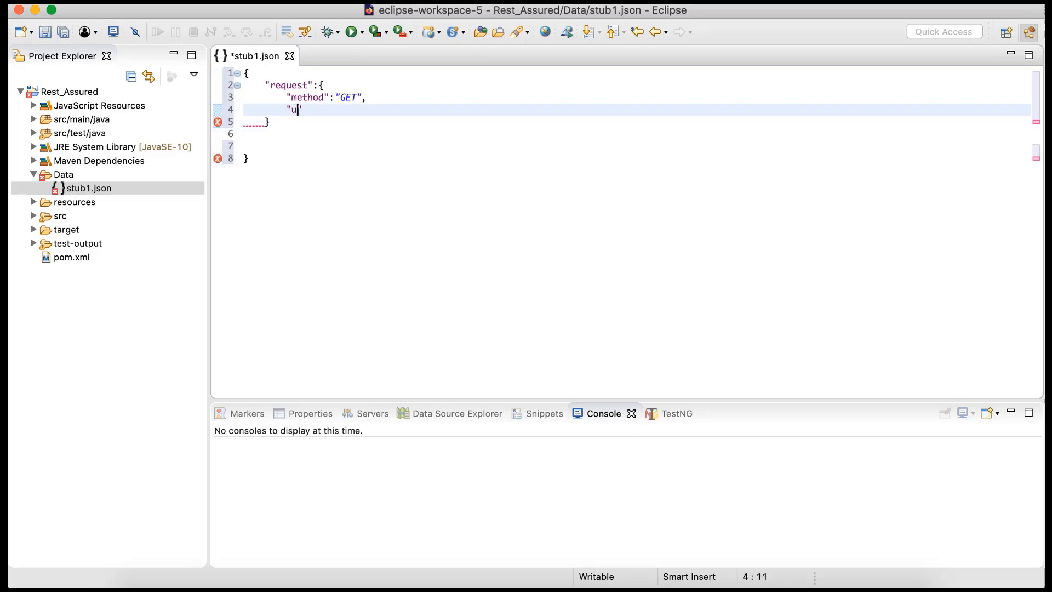
pyautogui.write('rl":')
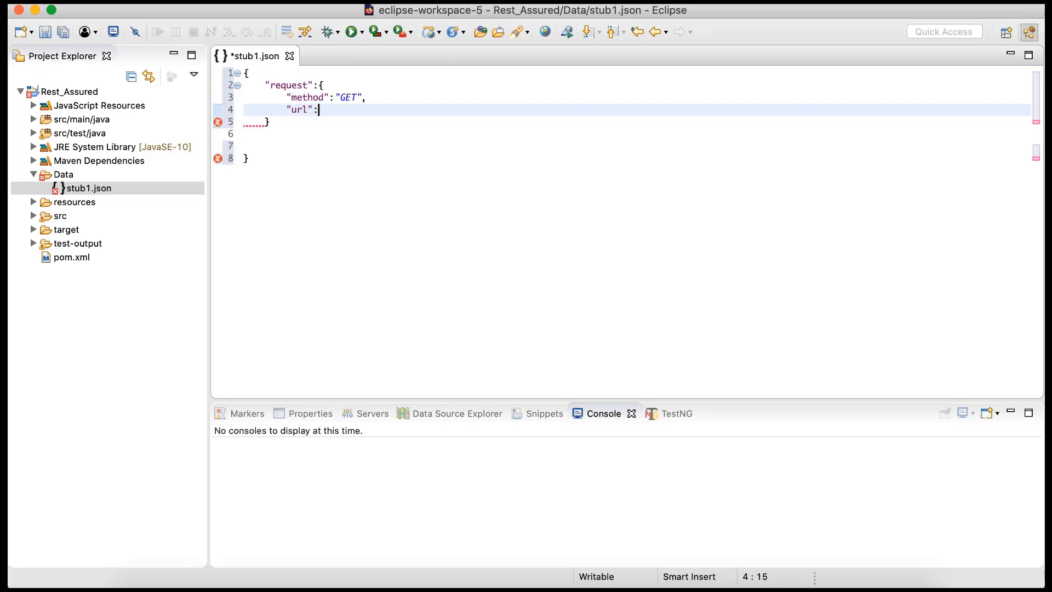
pyautogui.write('""')
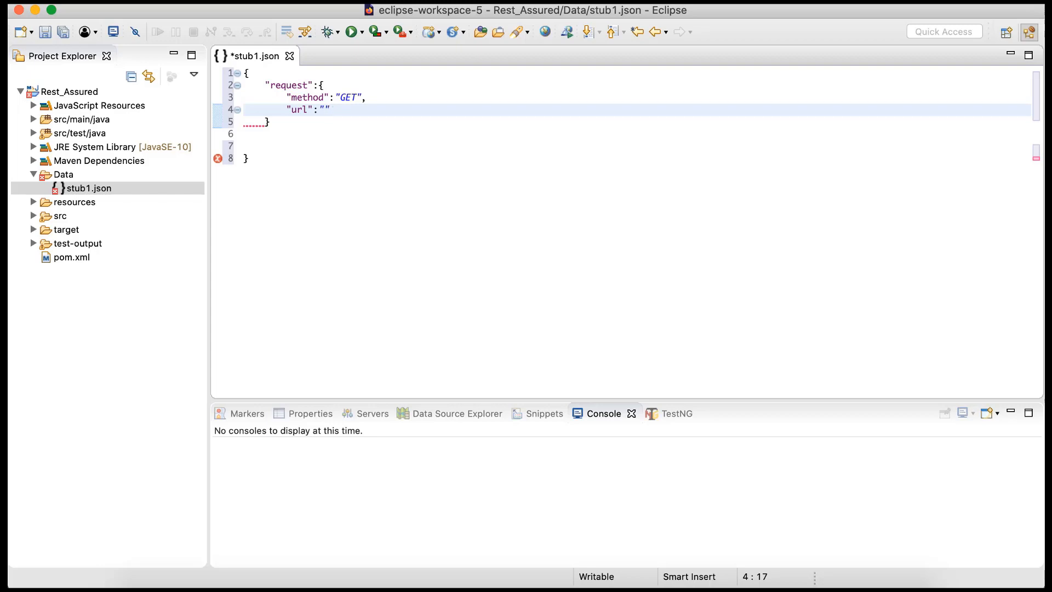
pyautogui.moveTo(526, 358)
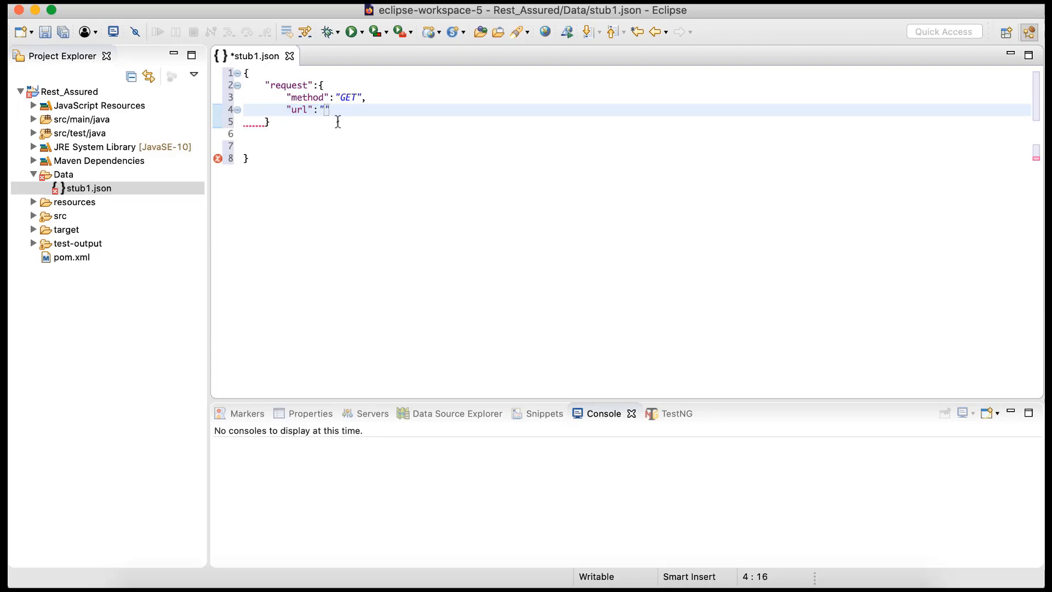
pyautogui.write('/')
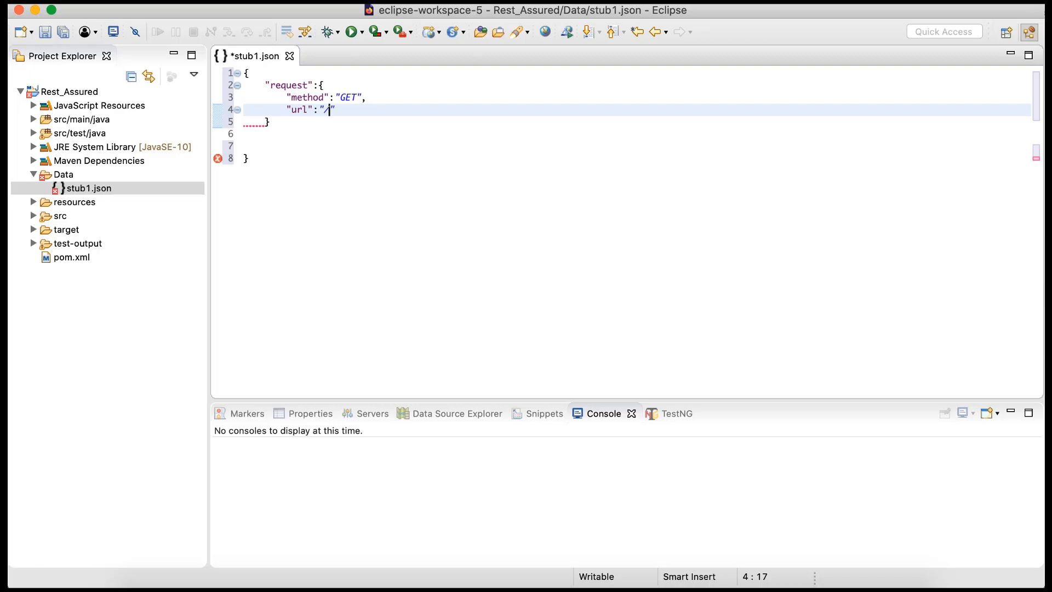
pyautogui.write('whatss')
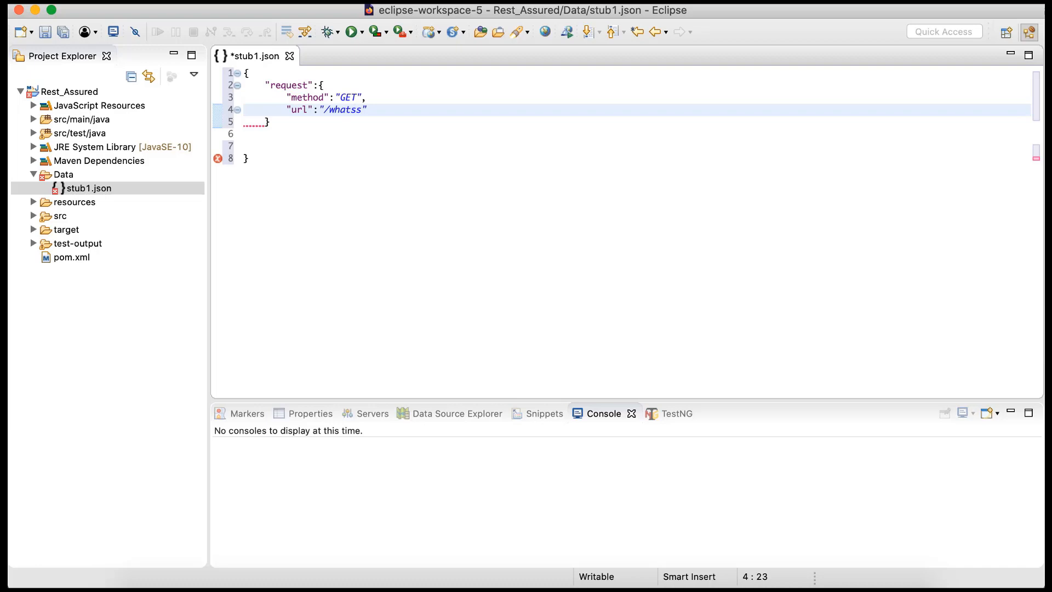
pyautogui.write('up')
pyautogui.click(637, 121)
pyautogui.write(',')
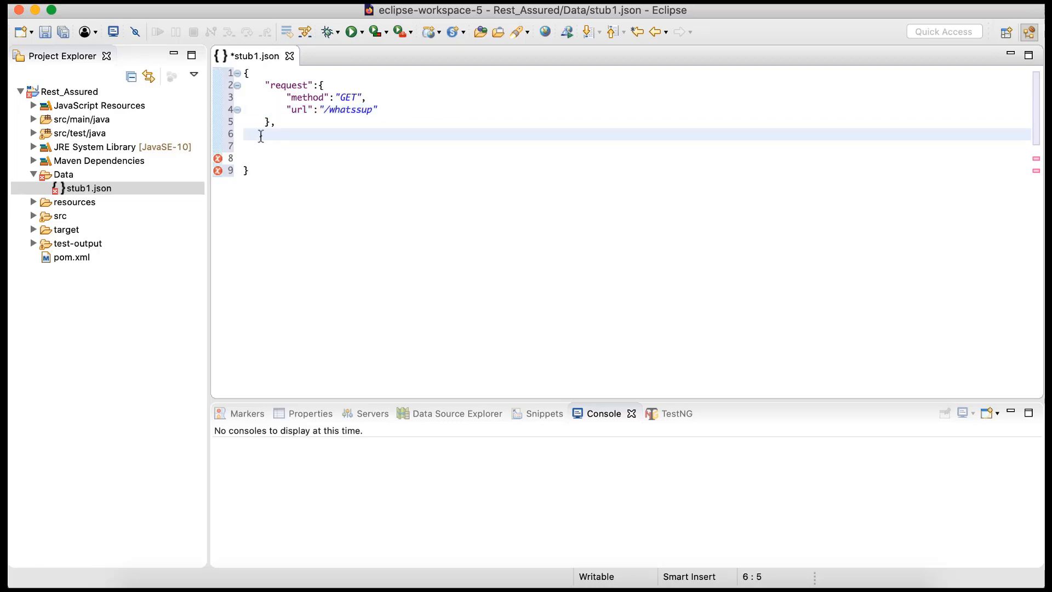
pyautogui.moveTo(274, 142)
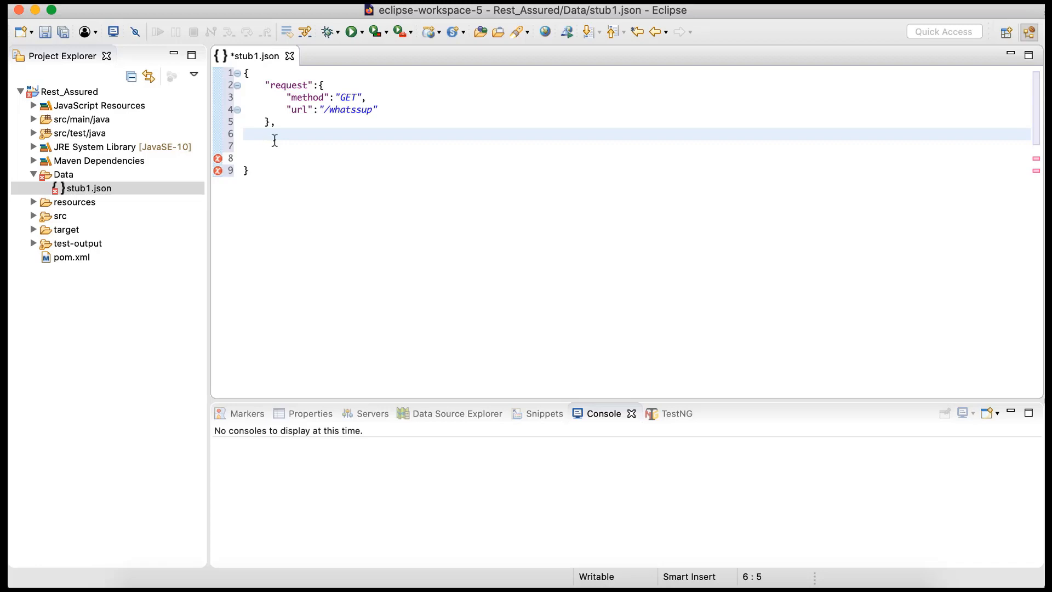
# - Add a "response" object with status 200 and body "Hey! This is a mock response"
pyautogui.write('"')
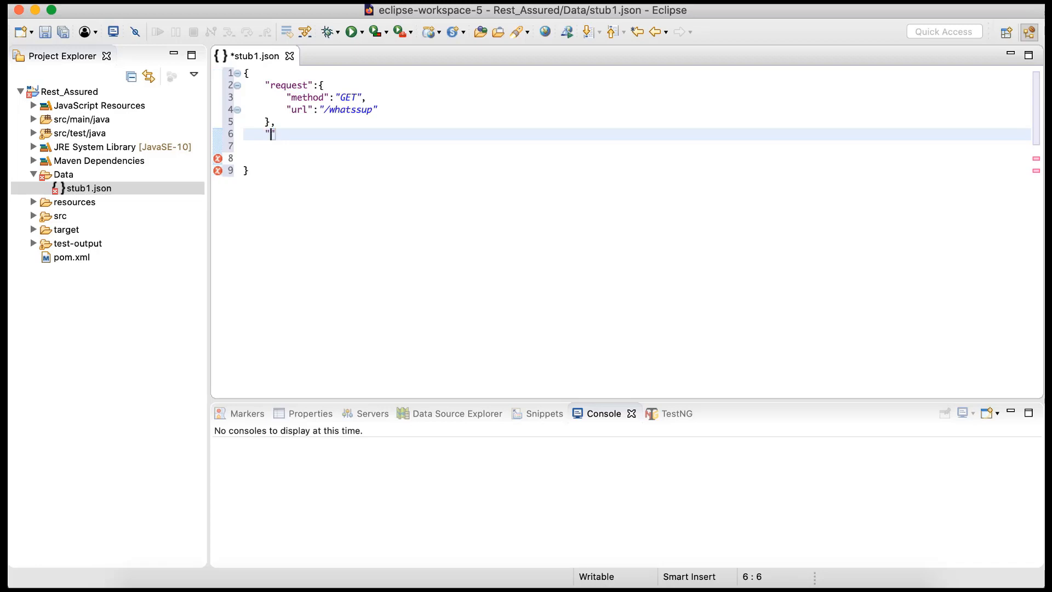
pyautogui.write('respons')
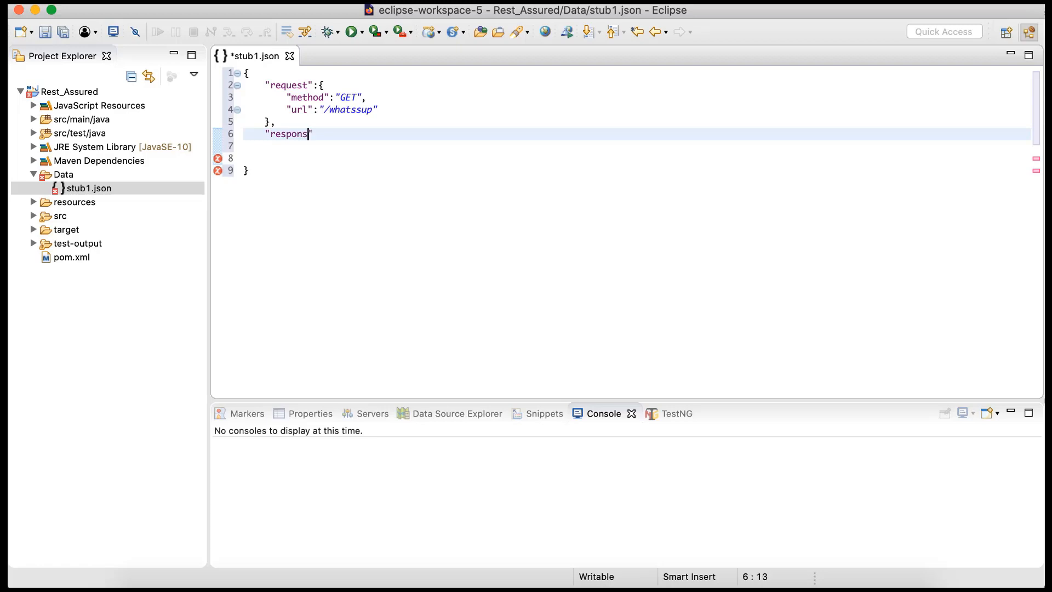
pyautogui.write('e":{}')
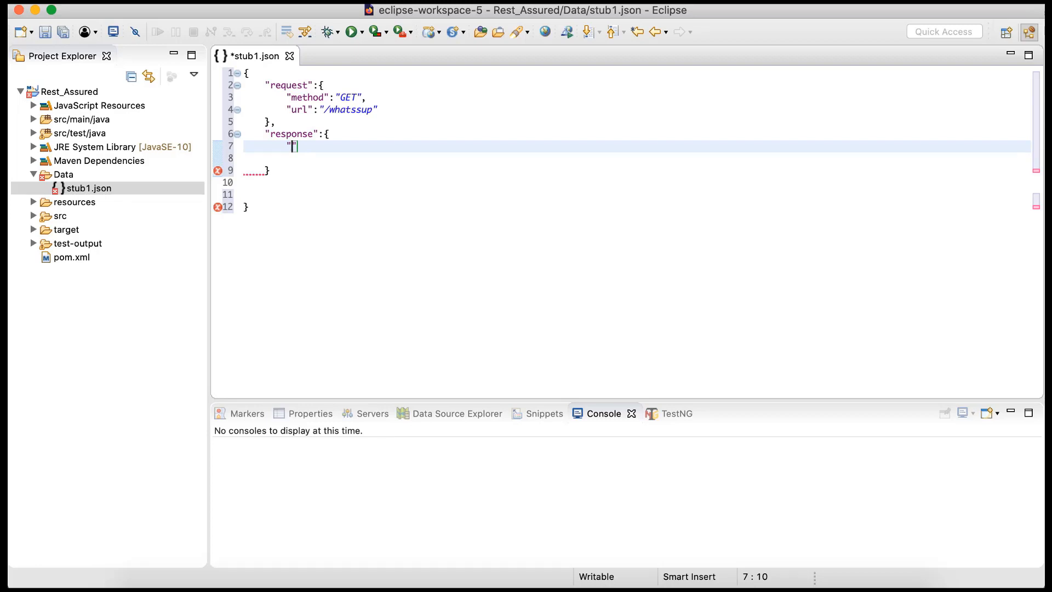
pyautogui.write('status')
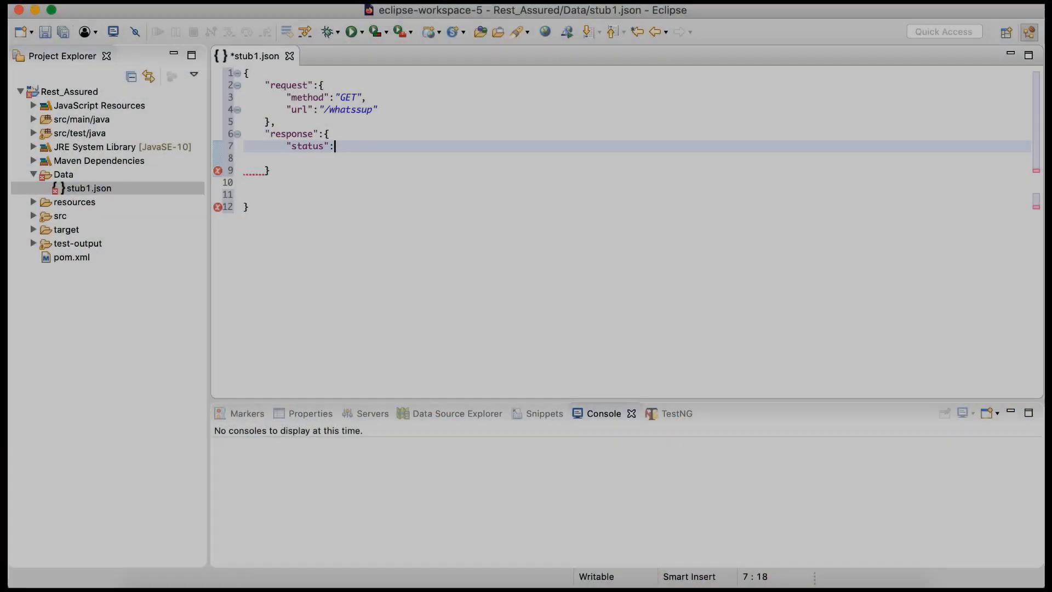
pyautogui.write('200,')
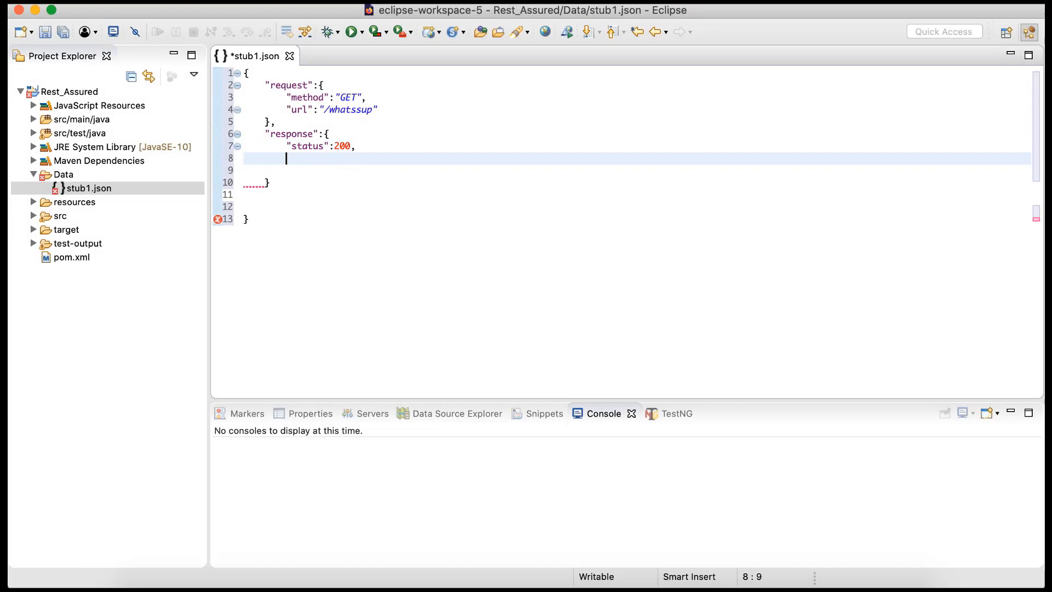
pyautogui.write('"')
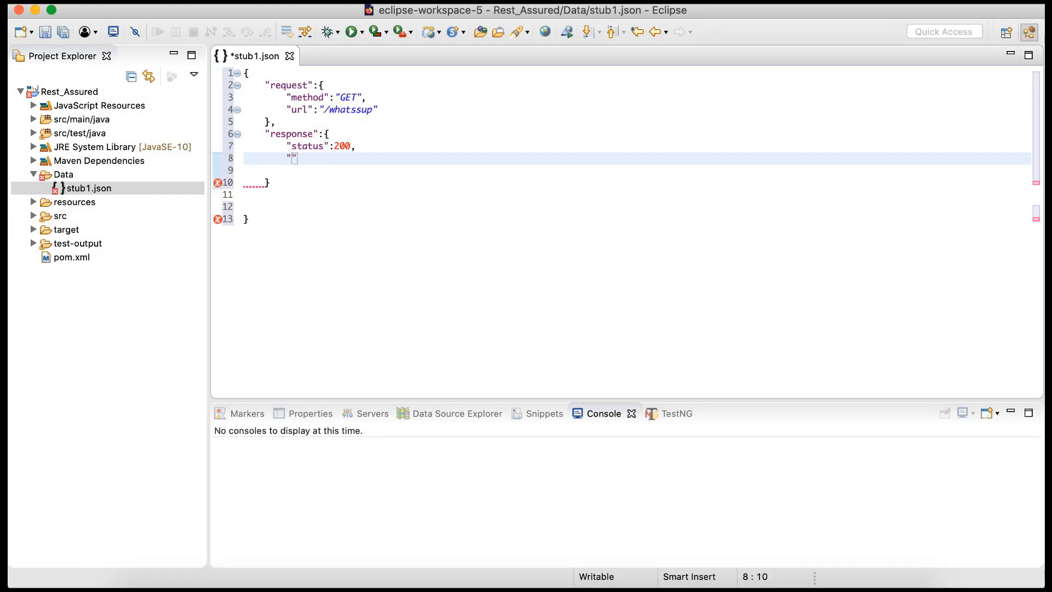
pyautogui.write('body')
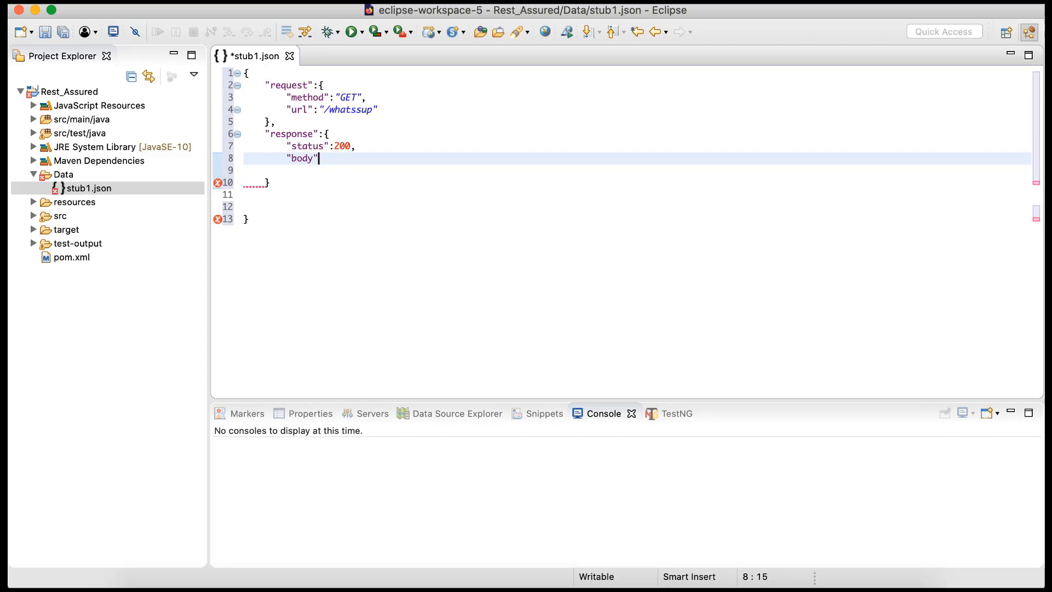
pyautogui.write(': ""')
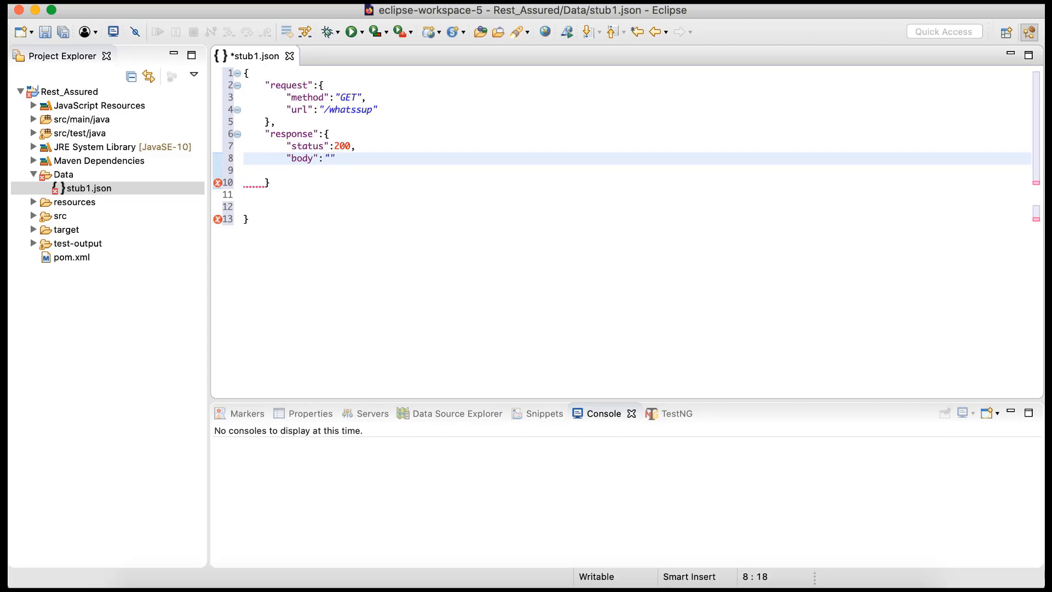
pyautogui.write('Hey')
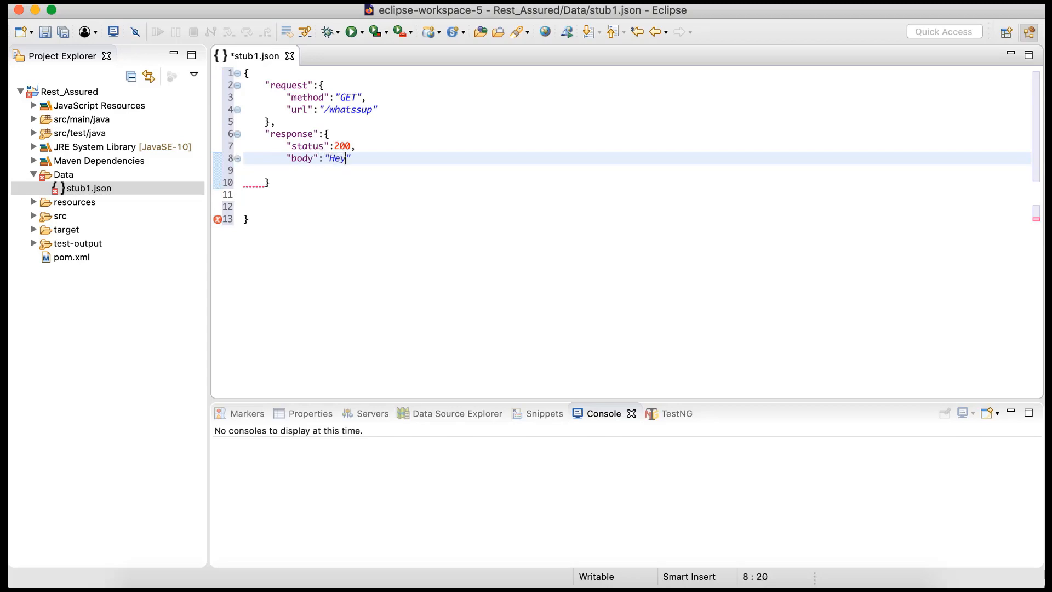
pyautogui.write('!')
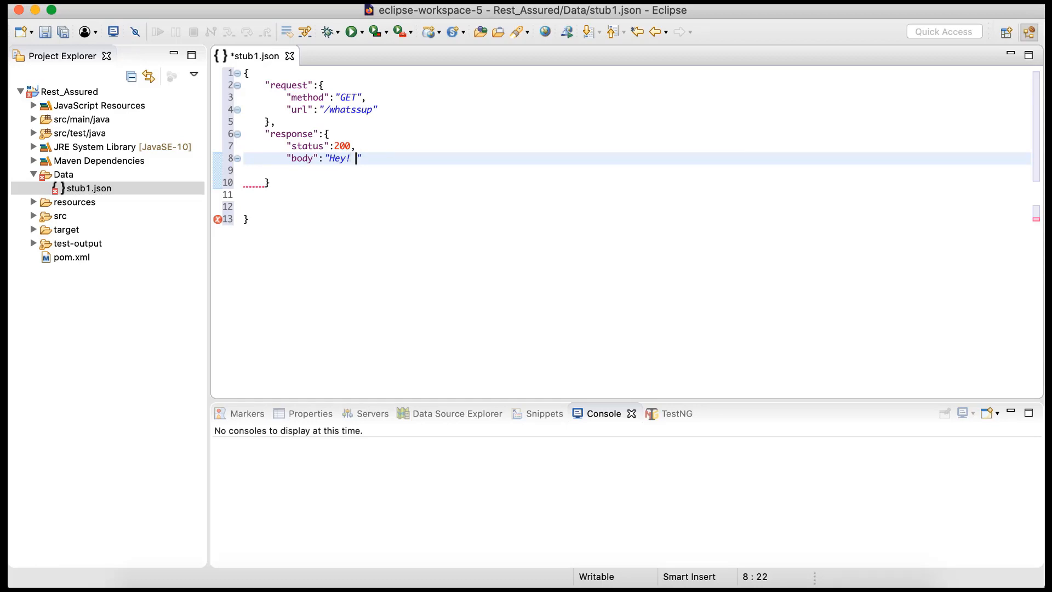
pyautogui.write('This is a mock response')
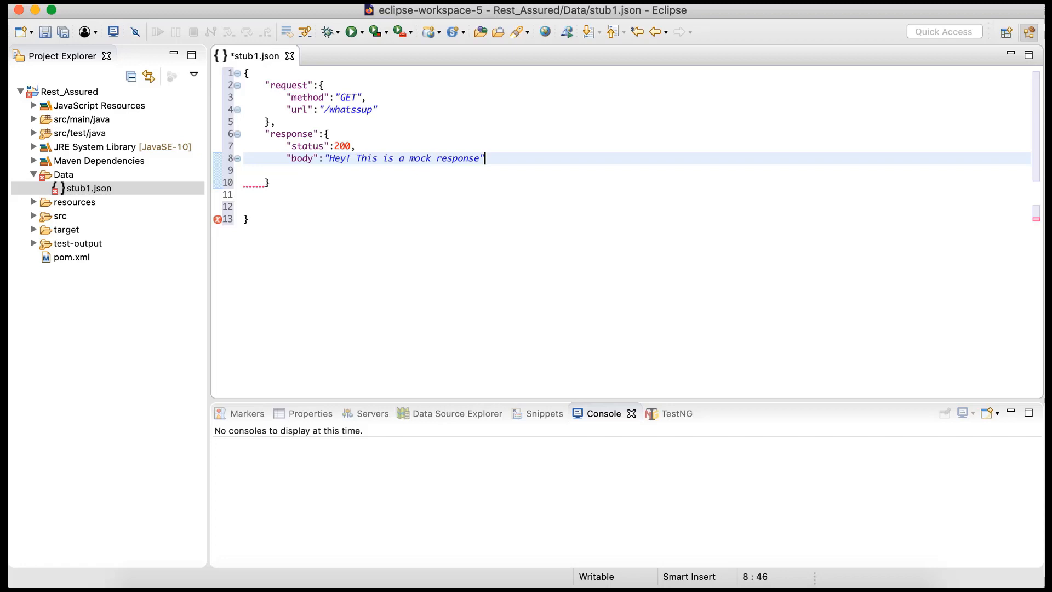
pyautogui.write(',')
pyautogui.press('Enter')
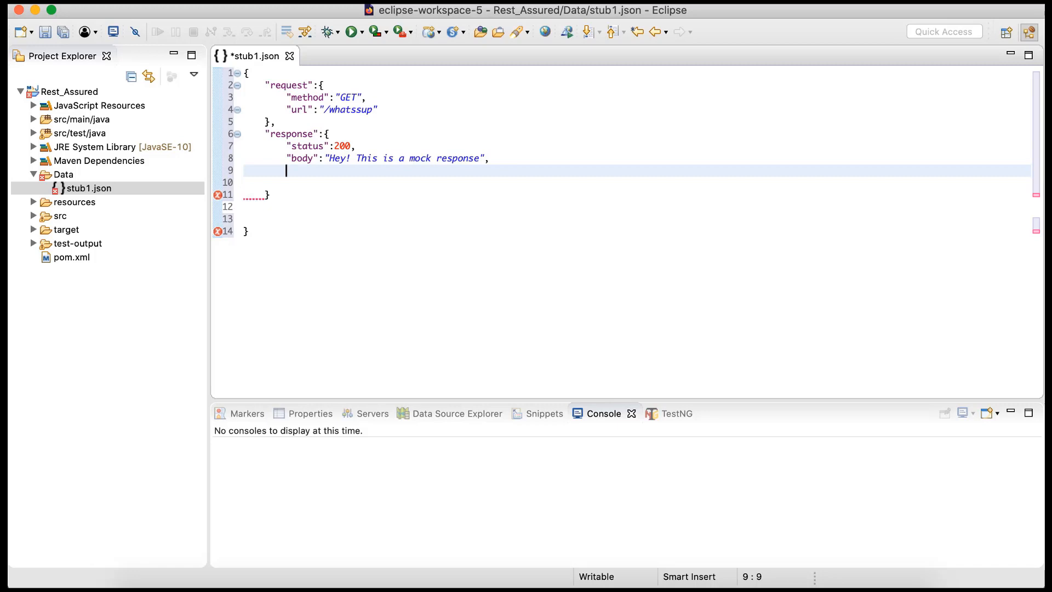
# - Add a Content-Type: text/plain header to the response and save stub1.json
pyautogui.write('"')
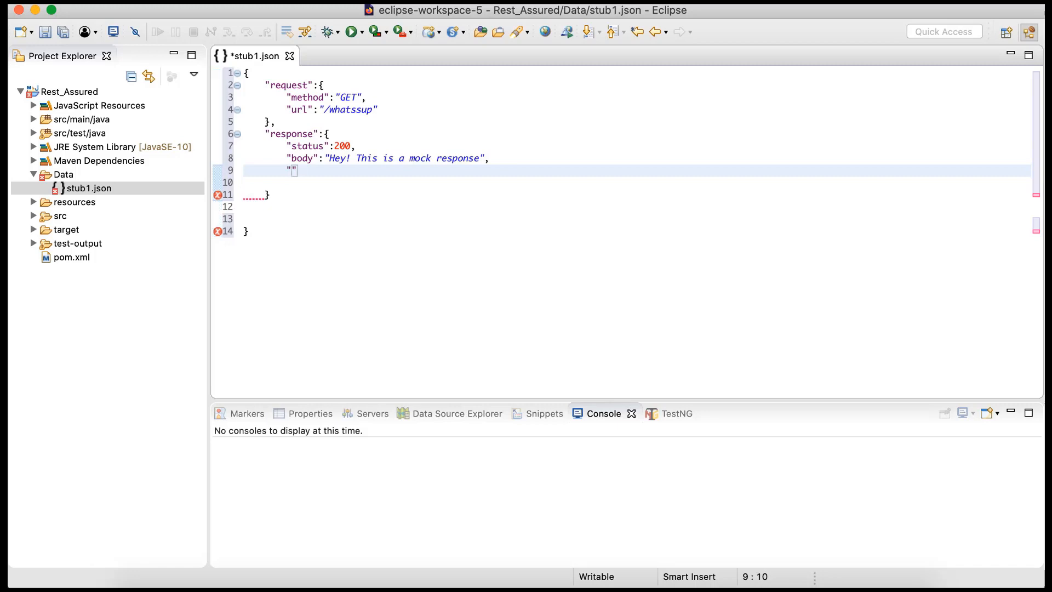
pyautogui.write('"headers":{')
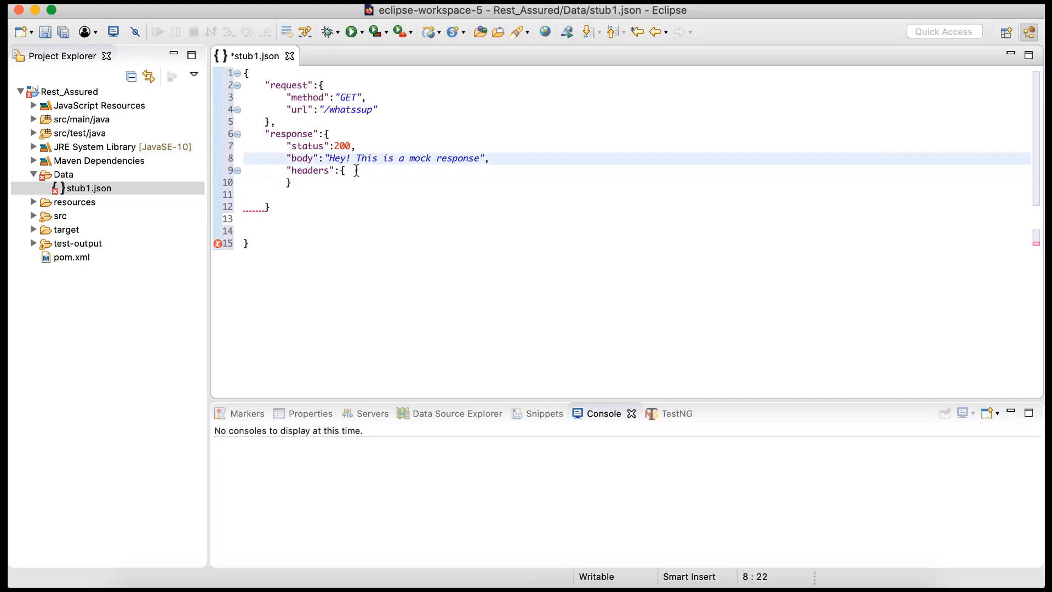
pyautogui.write('""')
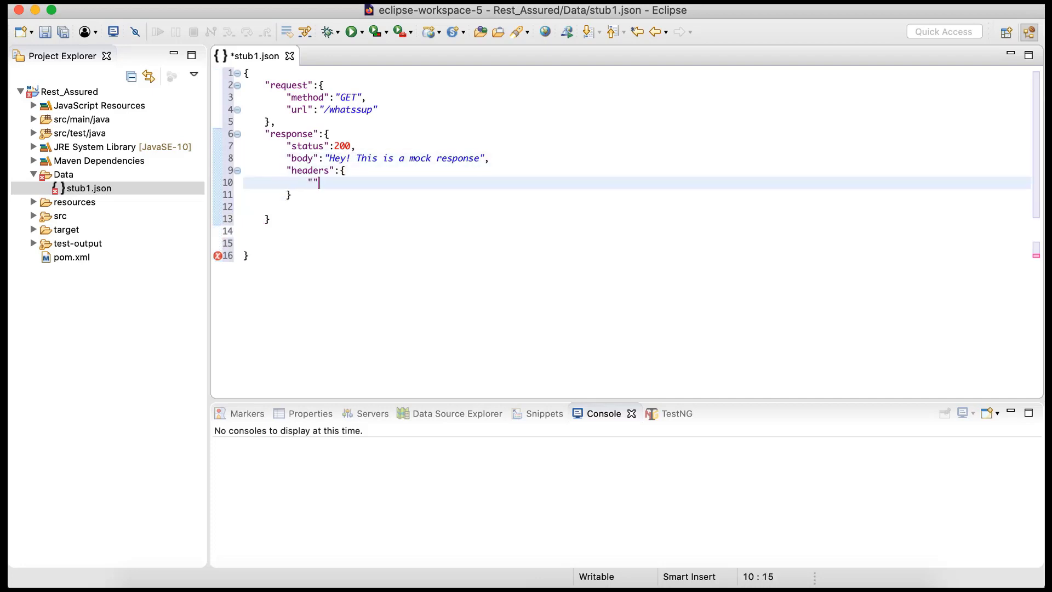
pyautogui.write('Con')
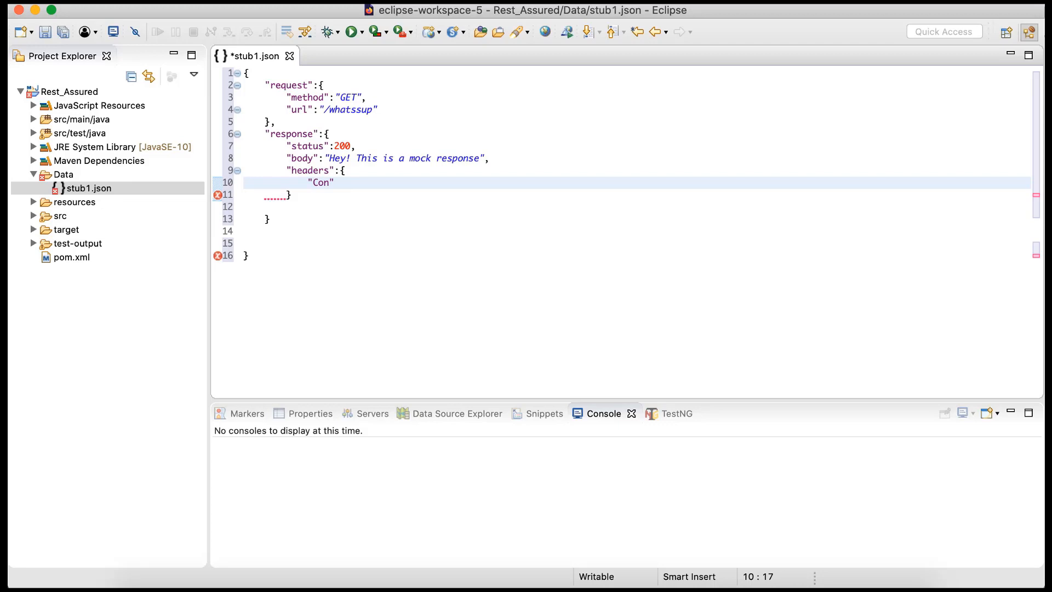
pyautogui.write('tent-')
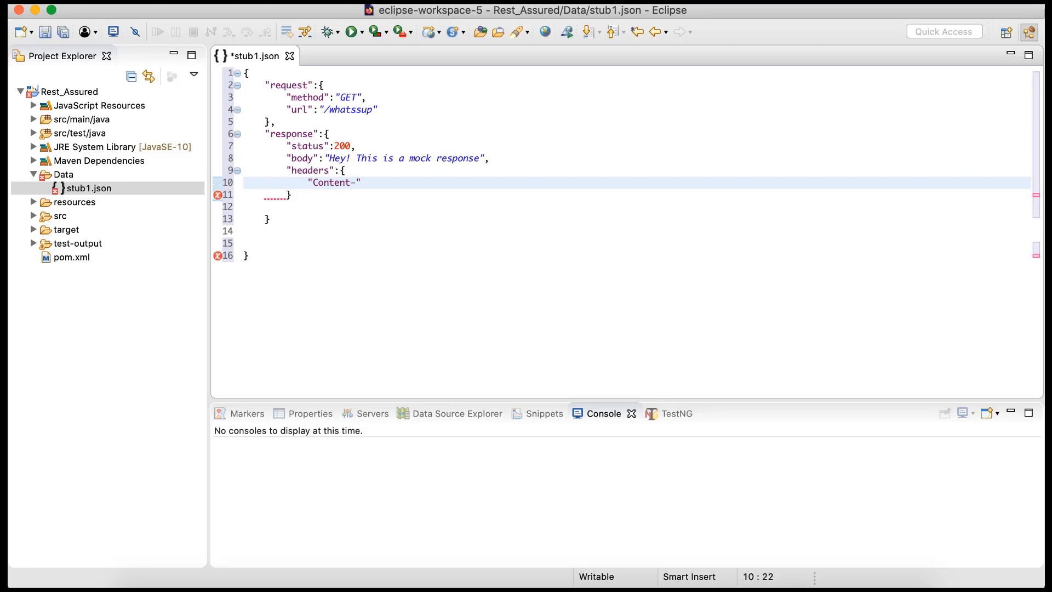
pyautogui.write('Type')
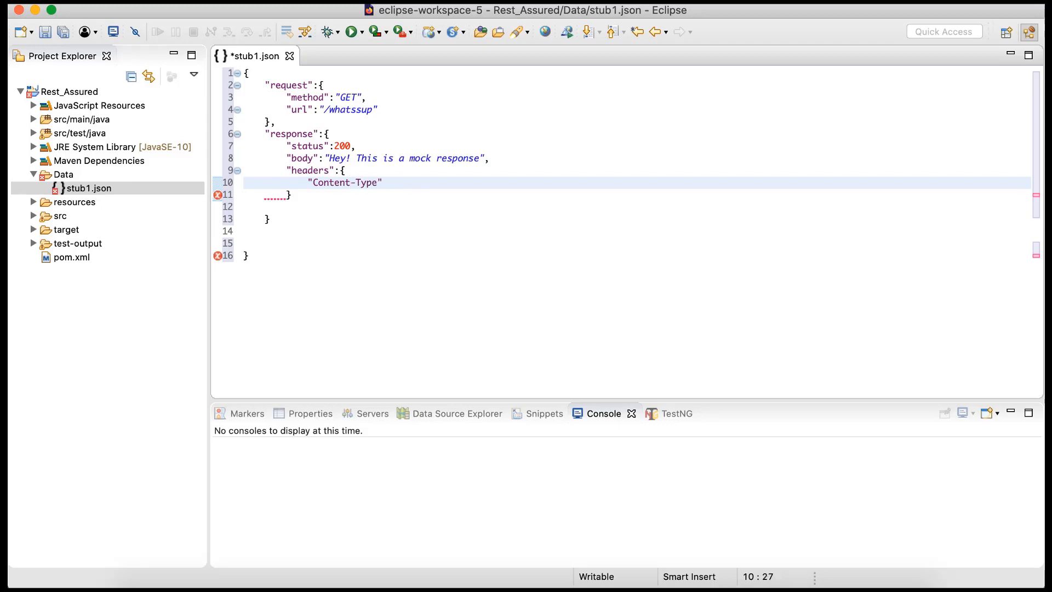
pyautogui.write(': ""')
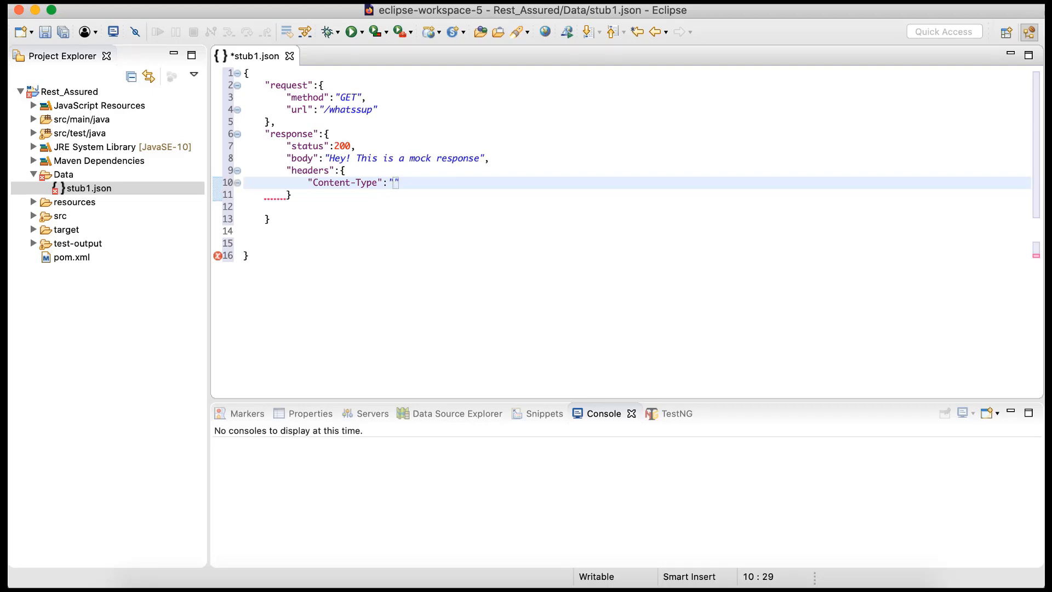
pyautogui.write('text')
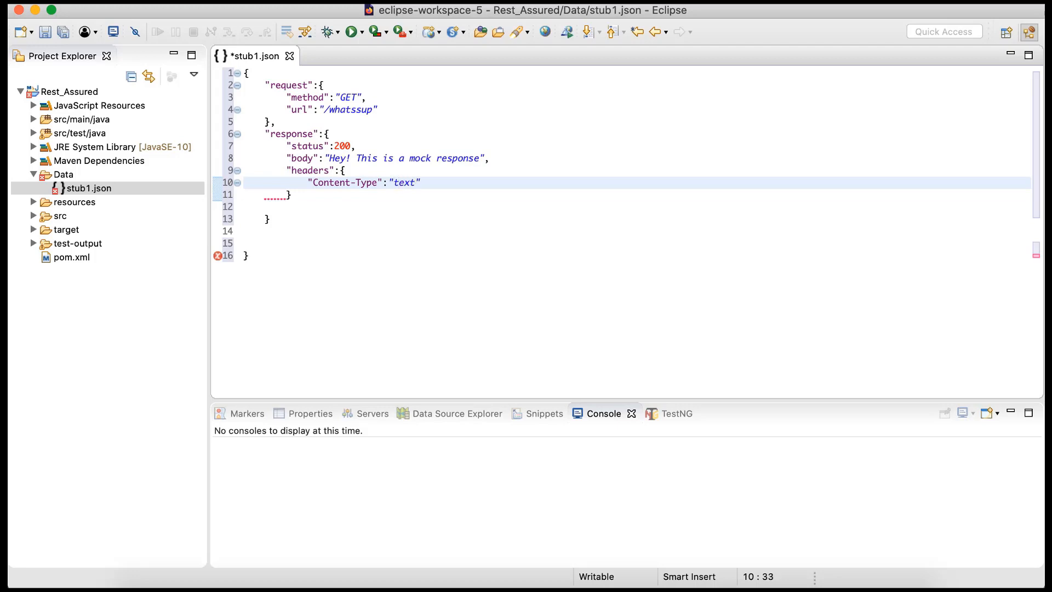
pyautogui.write('/pla')
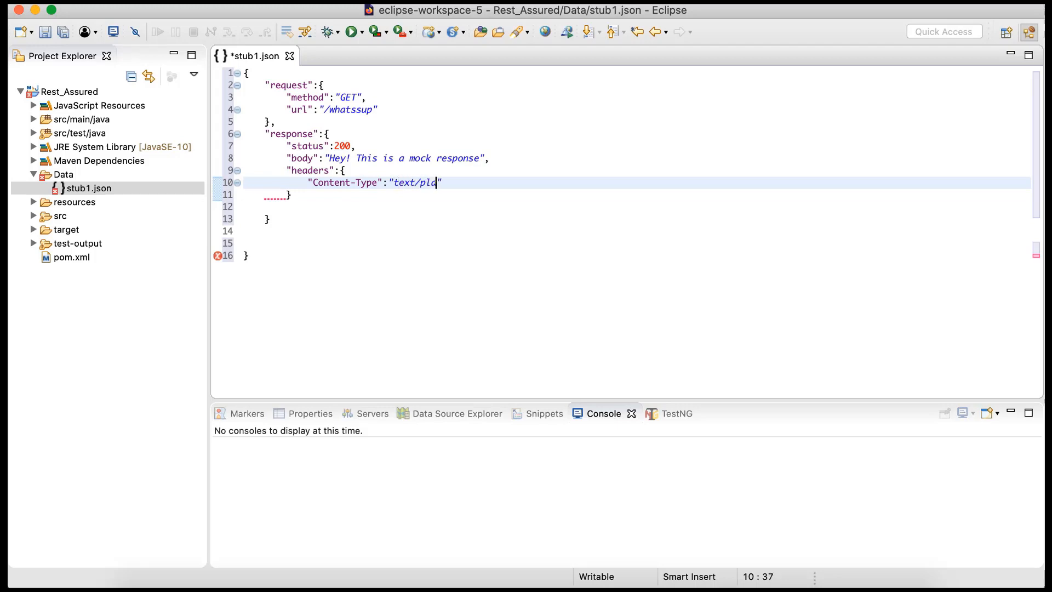
pyautogui.write('in')
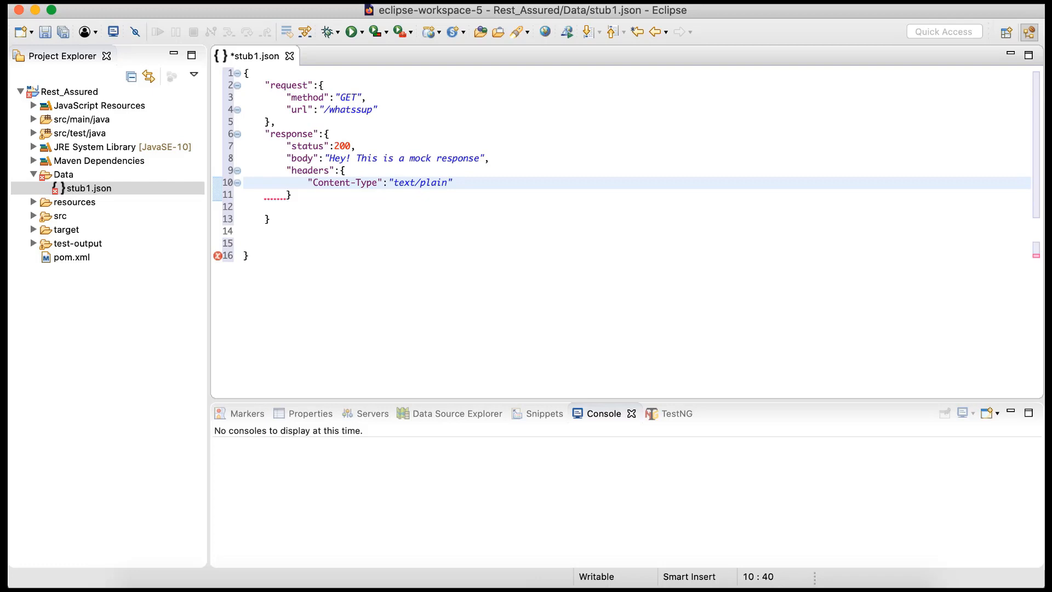
pyautogui.press('Cmd+s')
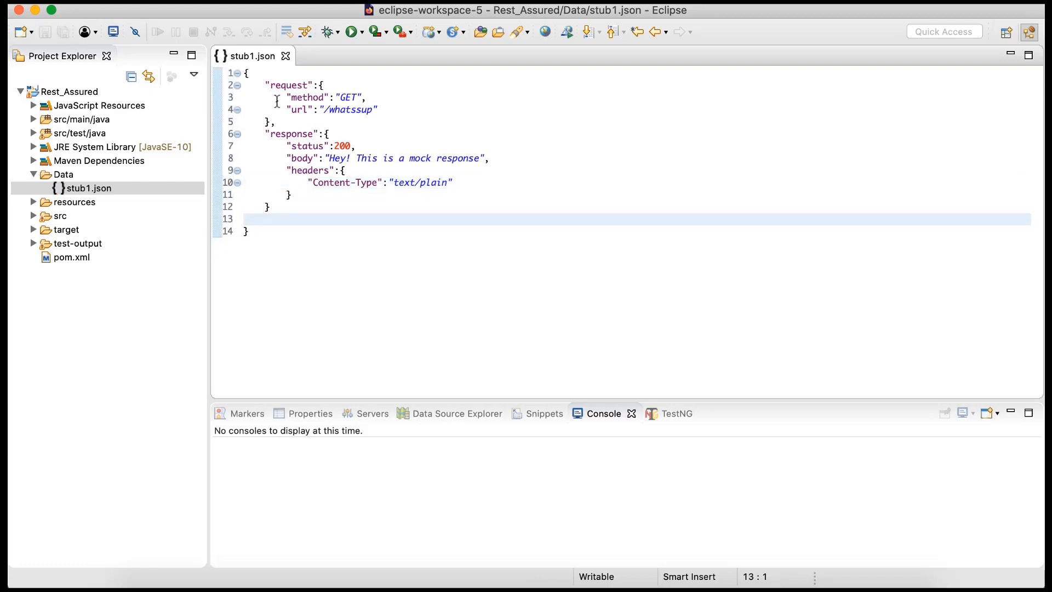
pyautogui.moveTo(309, 121)
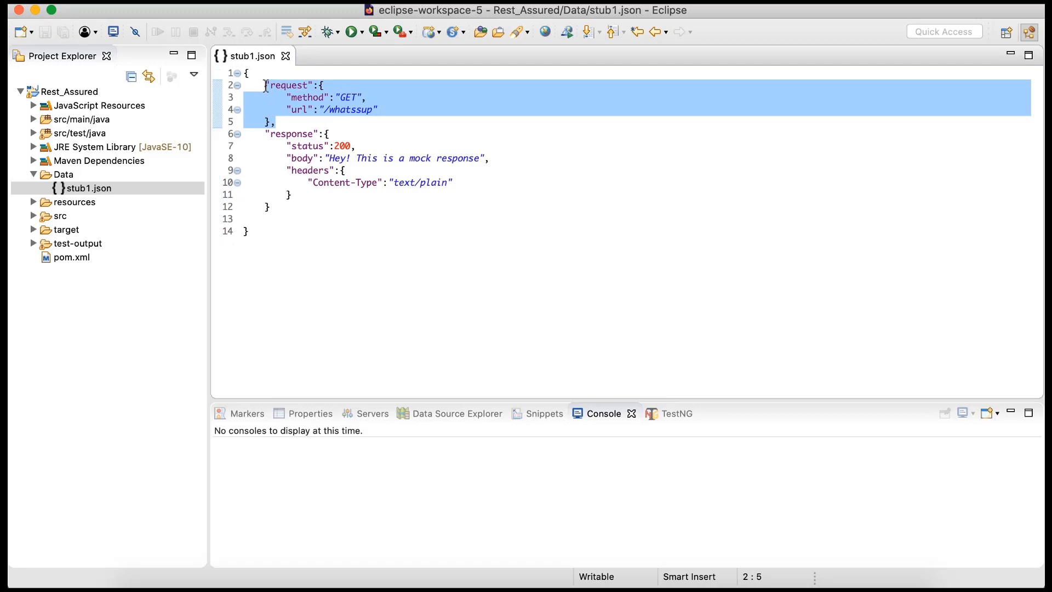
# - Review the request and response blocks and delete the blank line before the closing brace
pyautogui.click(289, 170)
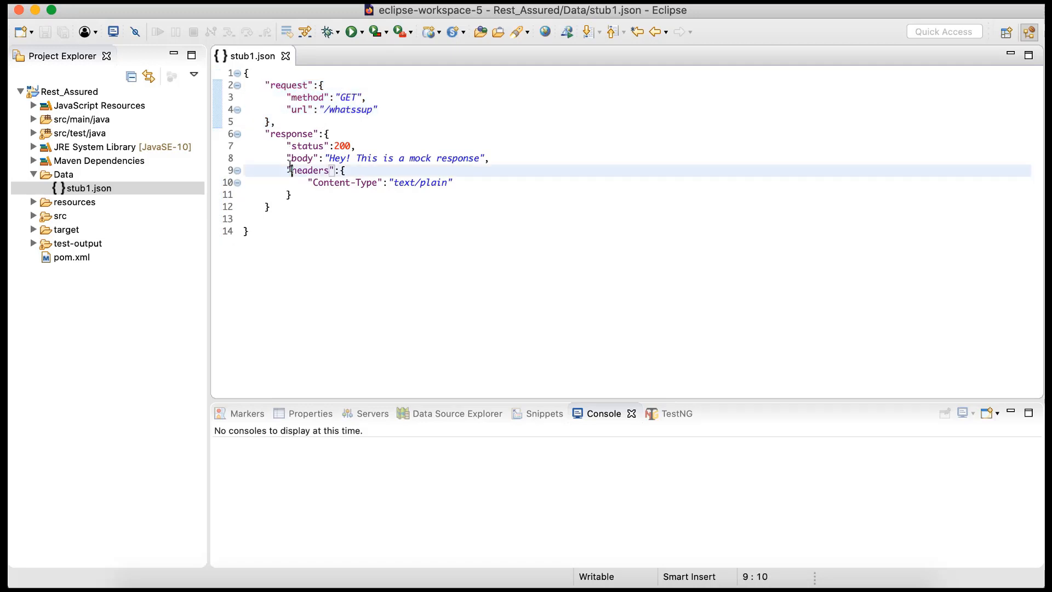
pyautogui.moveTo(269, 133); pyautogui.dragTo(291, 206)
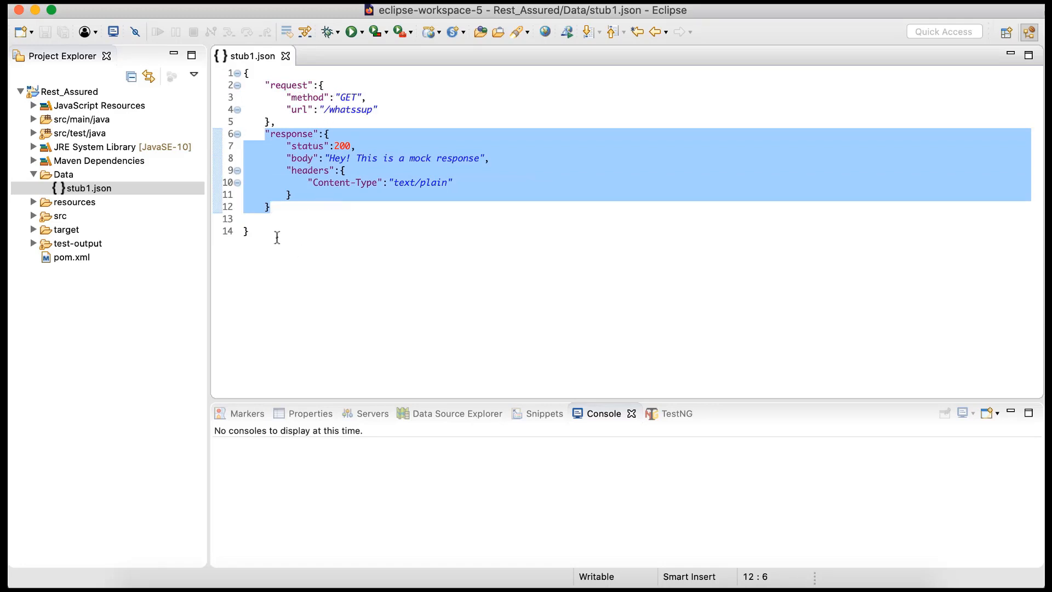
pyautogui.click(271, 224)
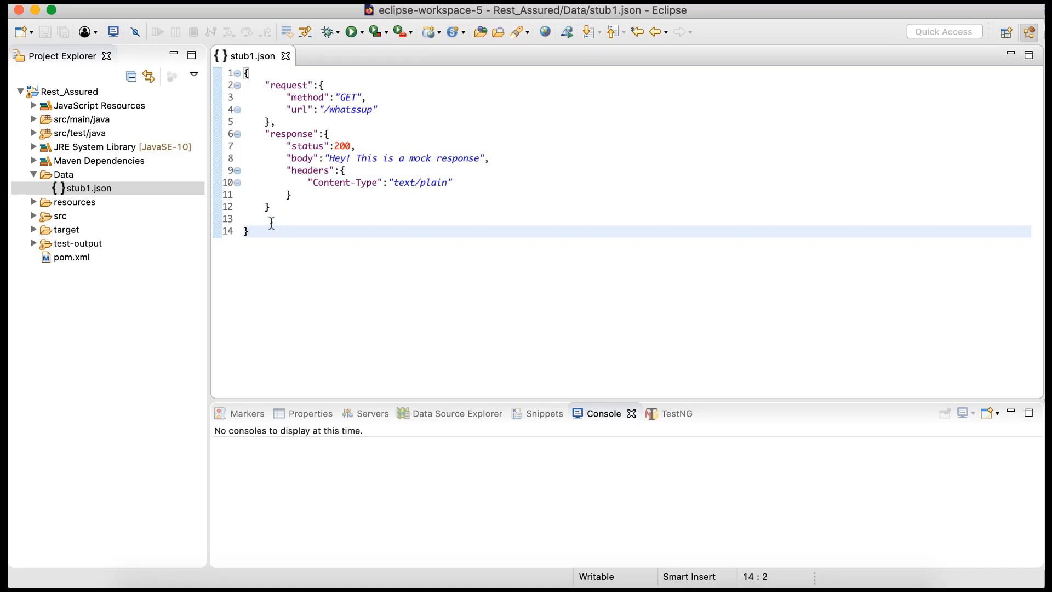
pyautogui.press('Backspace')
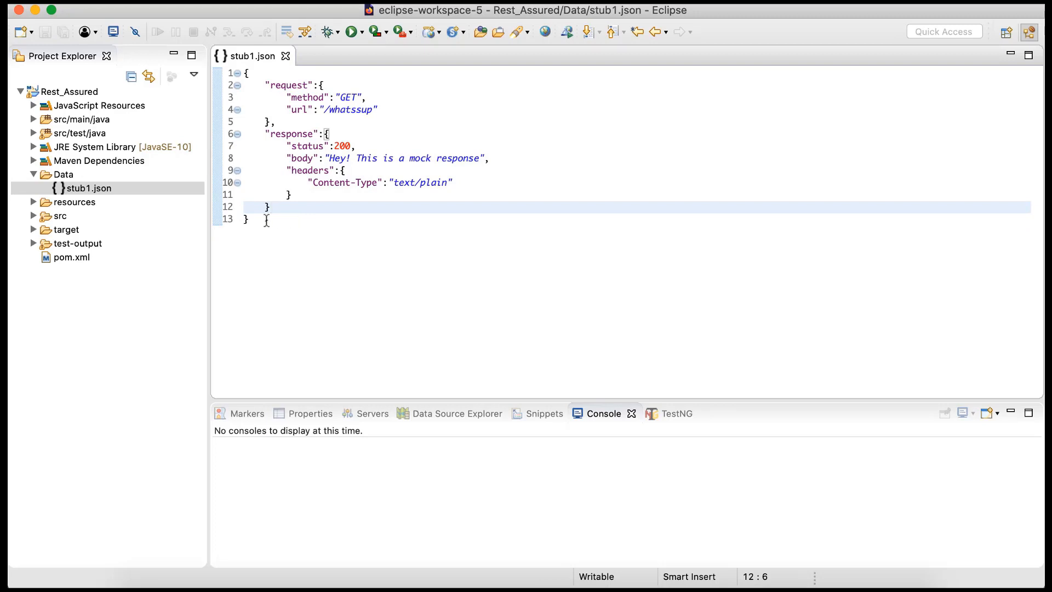
pyautogui.press('cmd+a')
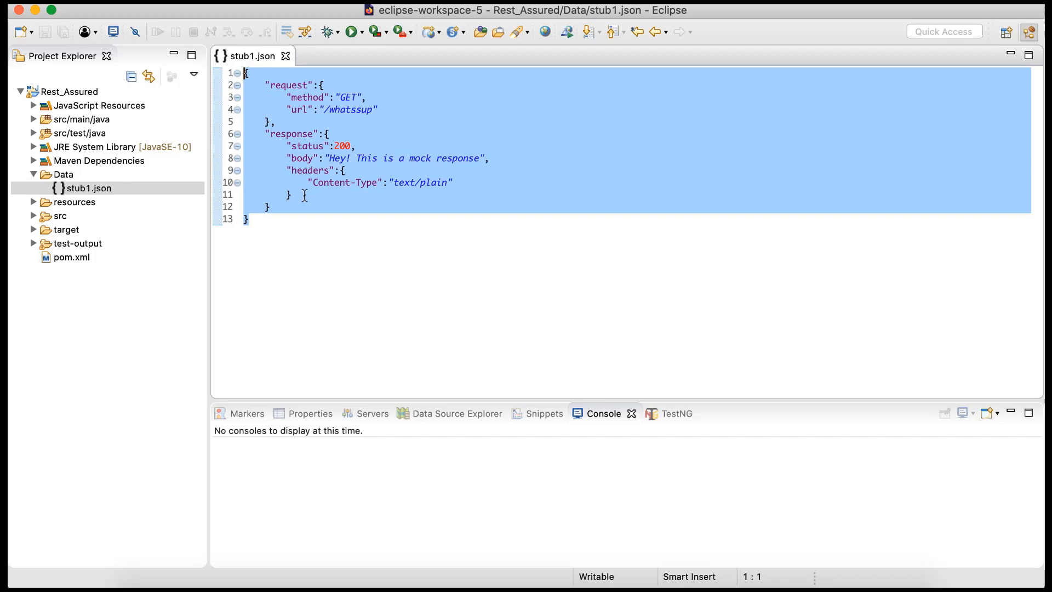
pyautogui.click(89, 188)
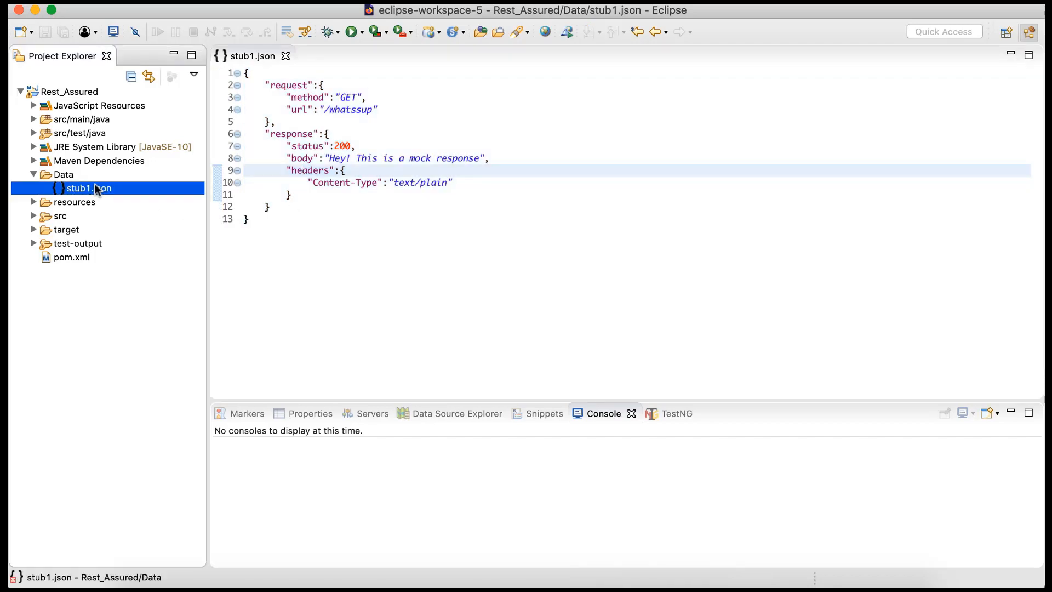
# - Open WireMock's mappings folder in Finder to confirm stub1.json is there
pyautogui.rightClick(93, 188)
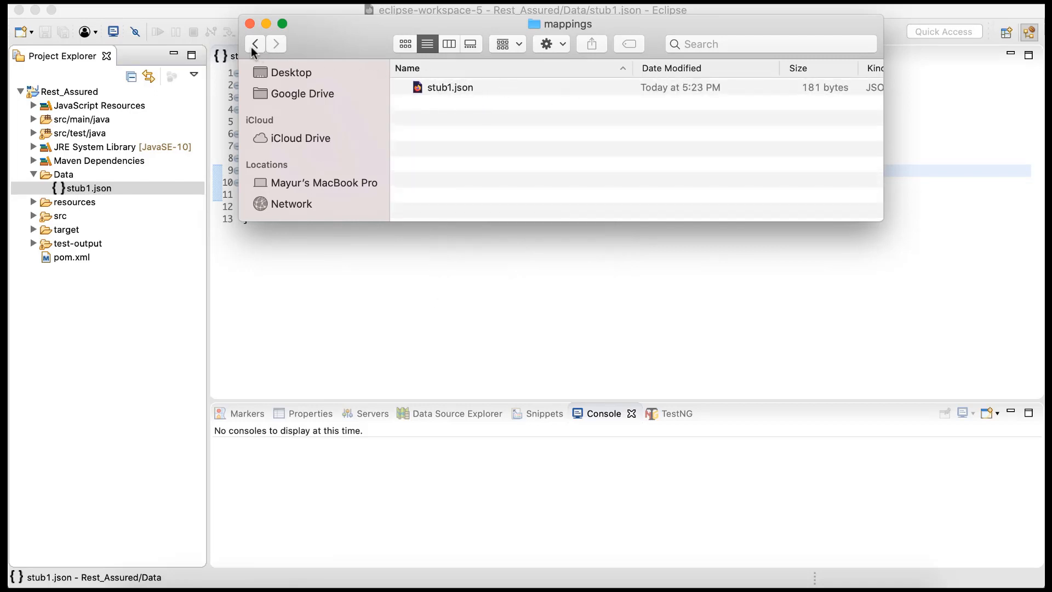
pyautogui.click(255, 44)
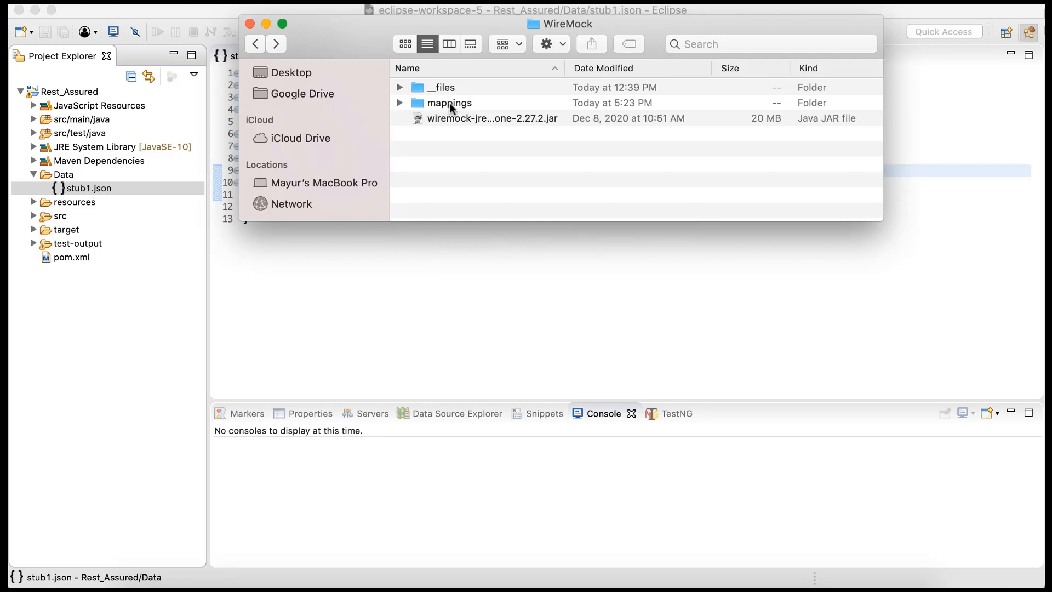
pyautogui.doubleClick(449, 103)
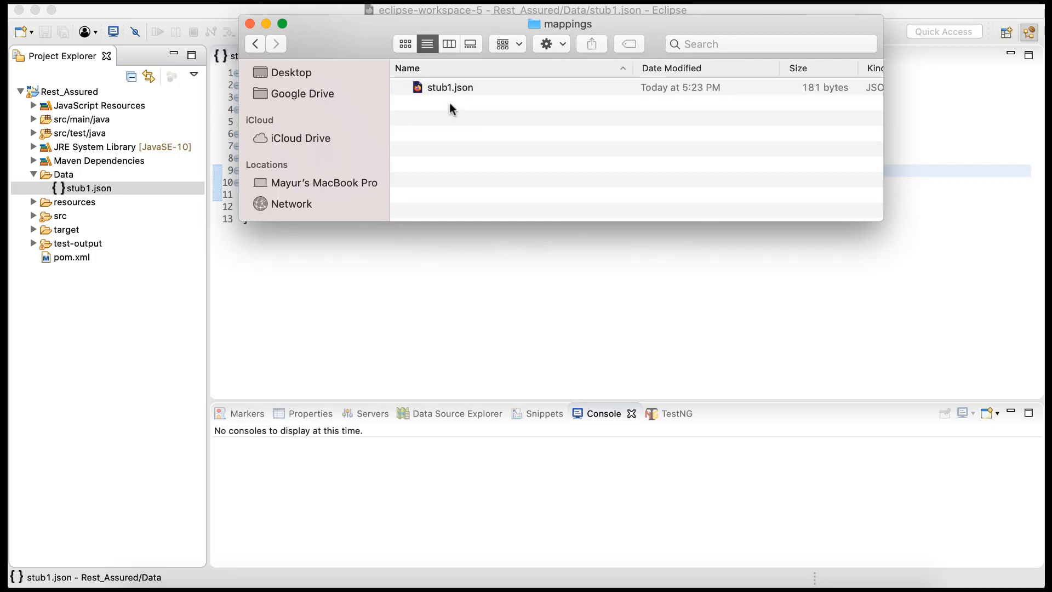
pyautogui.moveTo(472, 95)
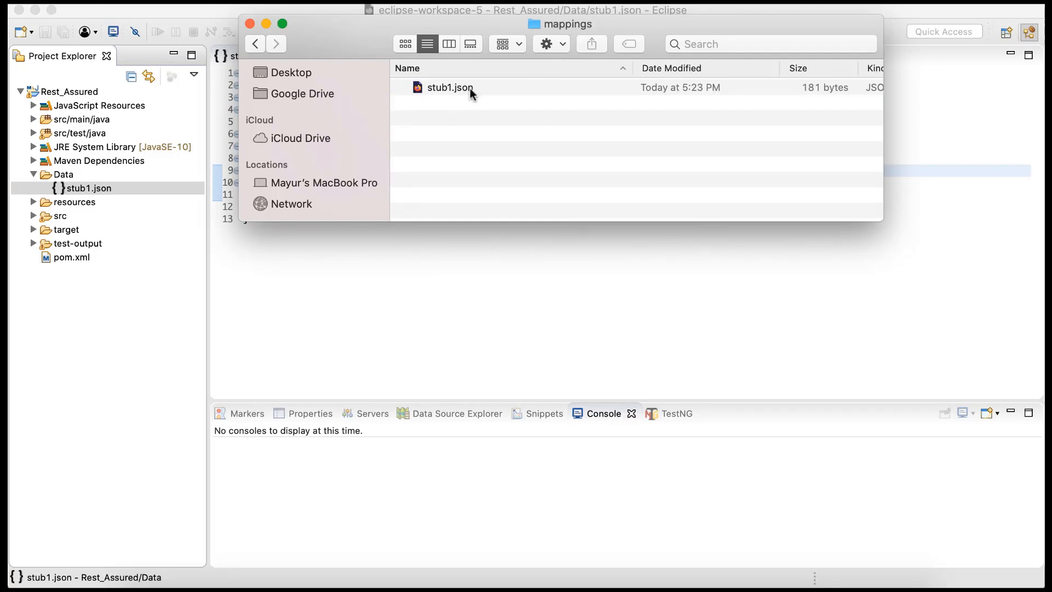
pyautogui.moveTo(444, 96)
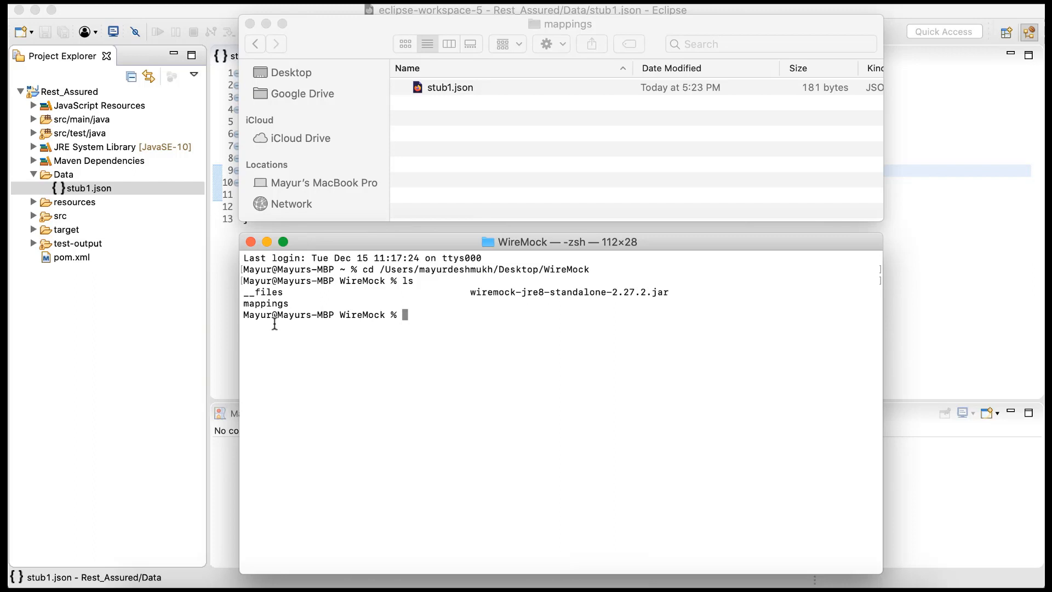
pyautogui.moveTo(395, 297)
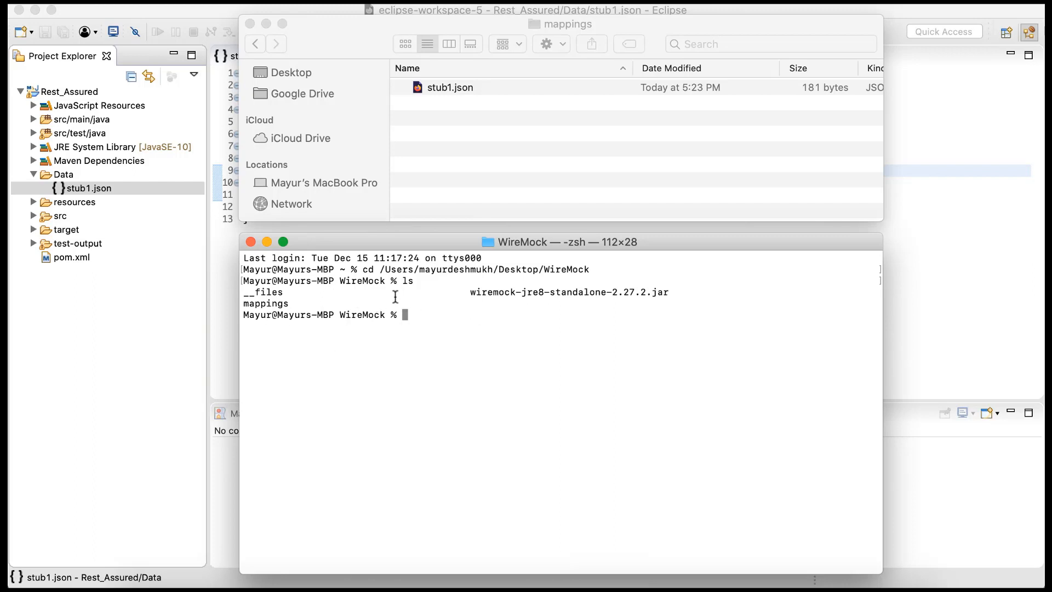
pyautogui.moveTo(421, 312)
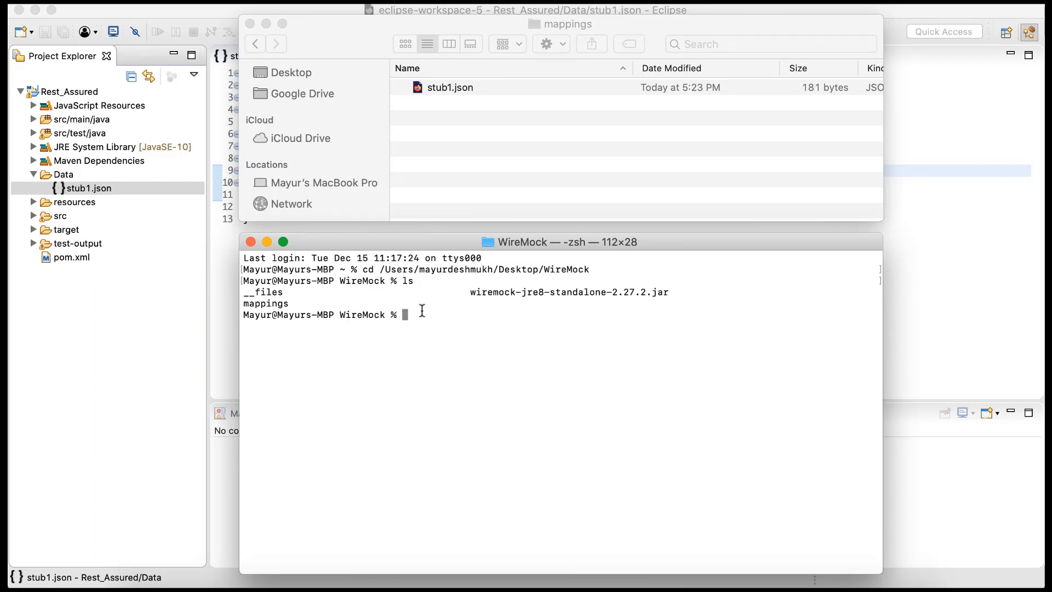
# - Run java -jar wiremock-jre8-standalone-2.27.2.jar in Terminal to start the server
pyautogui.write('java -j')
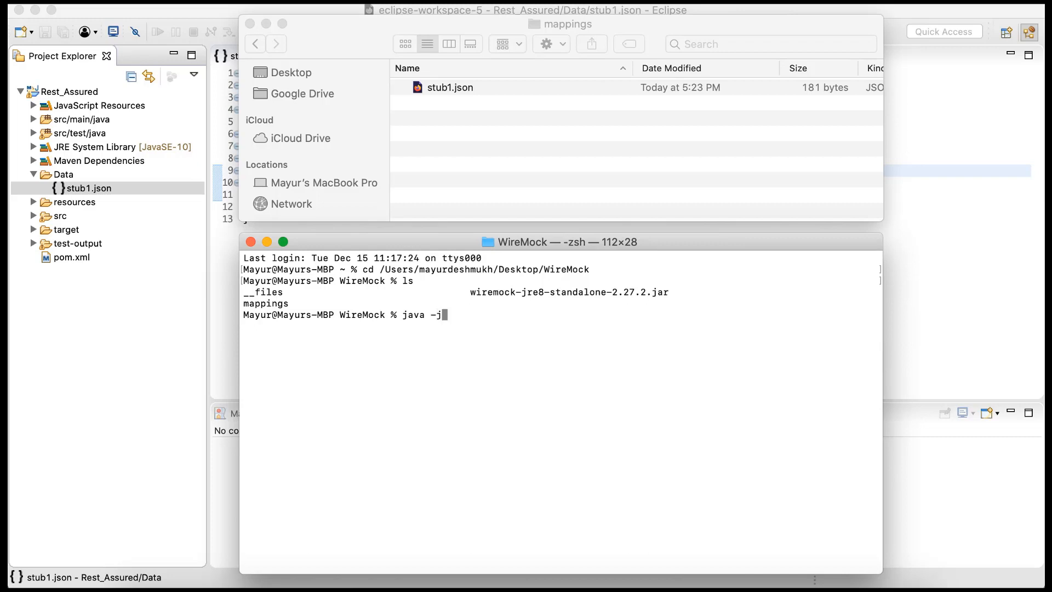
pyautogui.write('ar wiremock-jre8-standalone-2.27.2.jar')
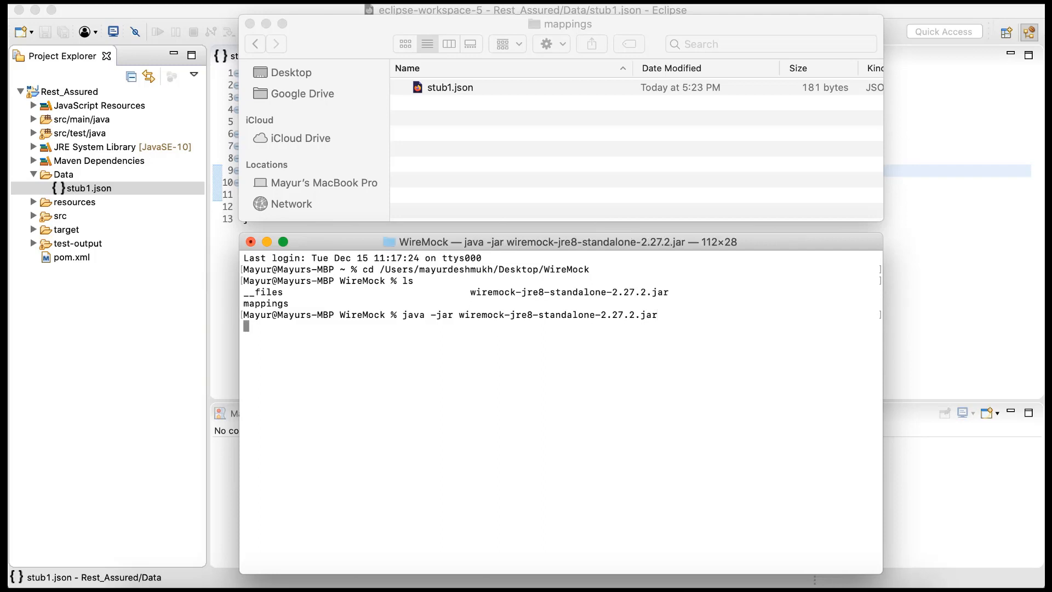
pyautogui.press('Return')
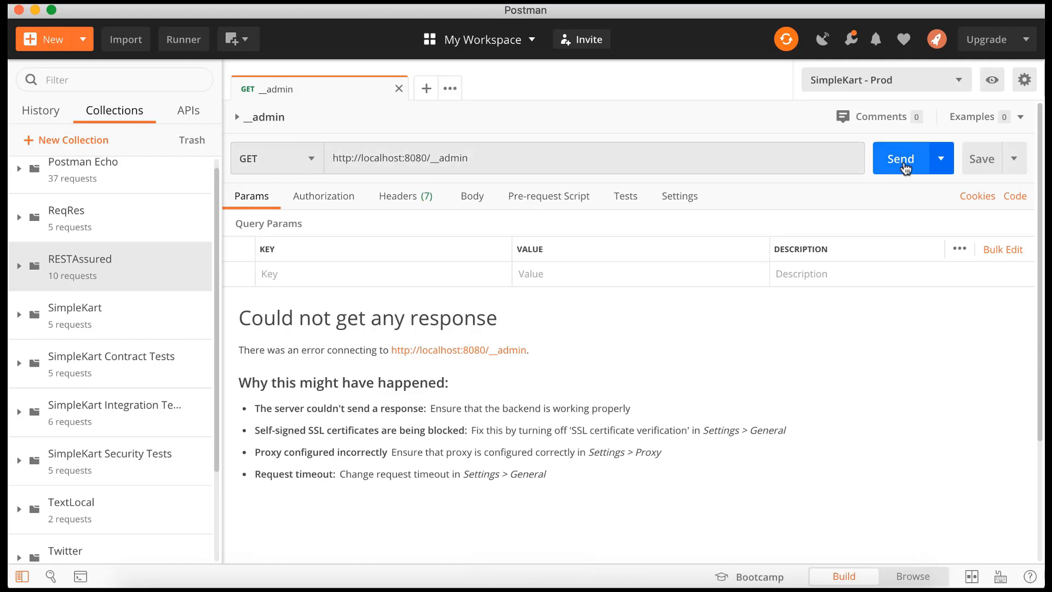
# - Resend GET localhost:8080/__admin and highlight the listed /whatssup mapping in the response
pyautogui.click(901, 158)
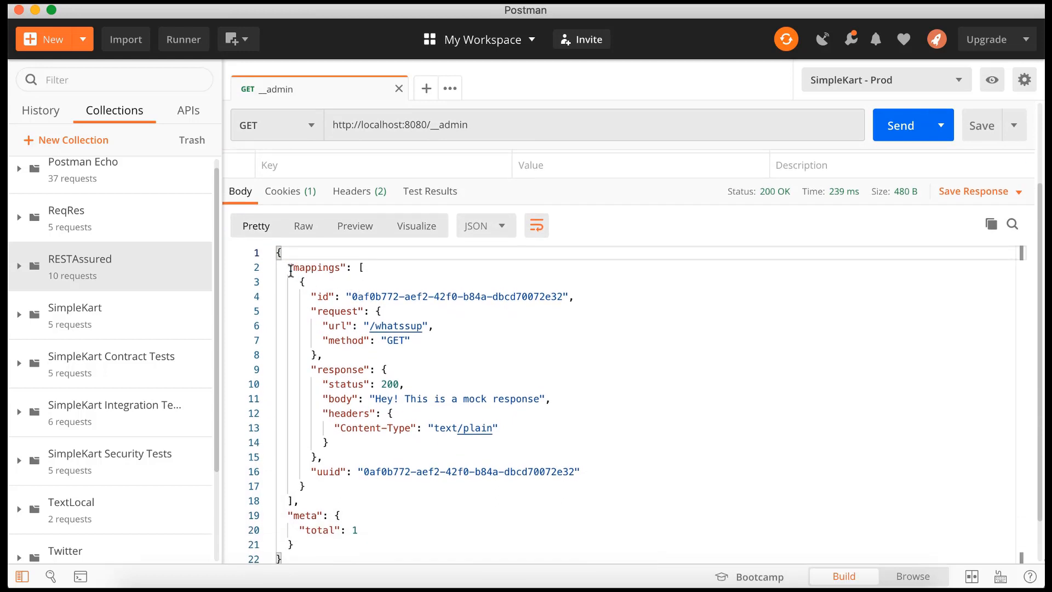
pyautogui.moveTo(287, 267); pyautogui.dragTo(302, 485)
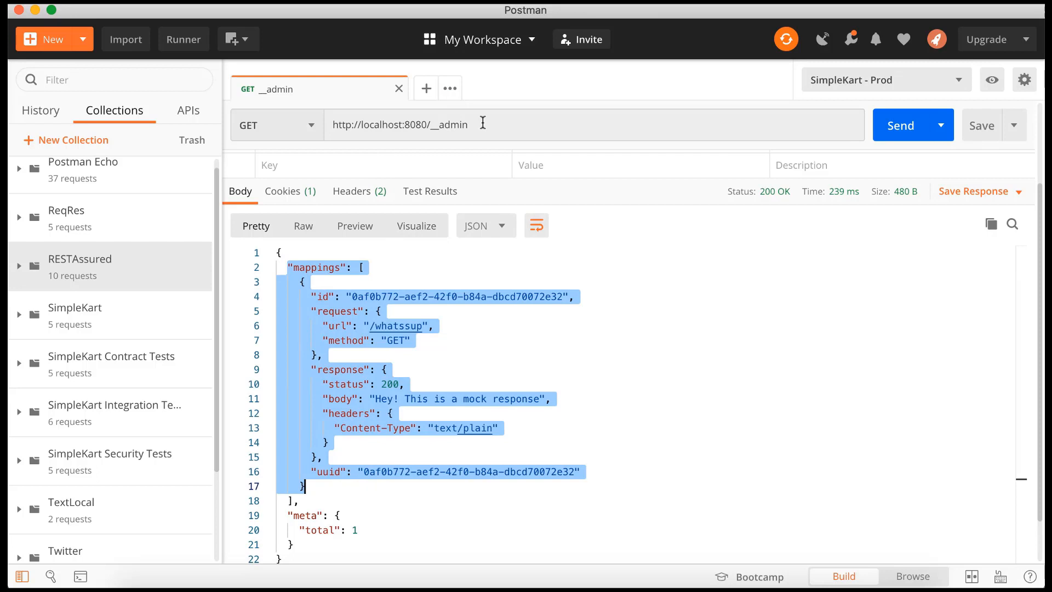
pyautogui.moveTo(336, 342)
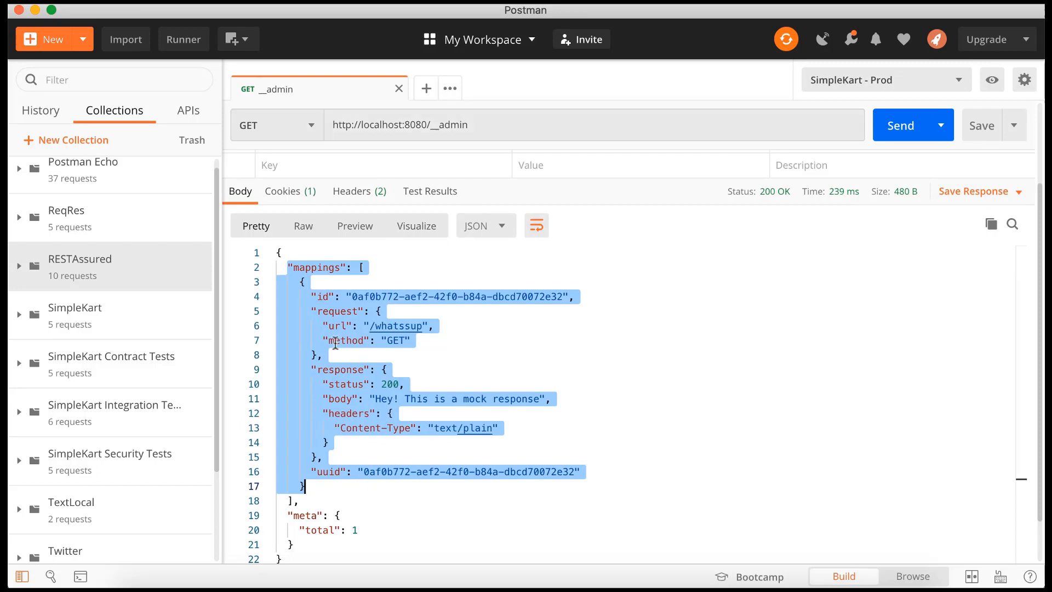
pyautogui.moveTo(766, 199)
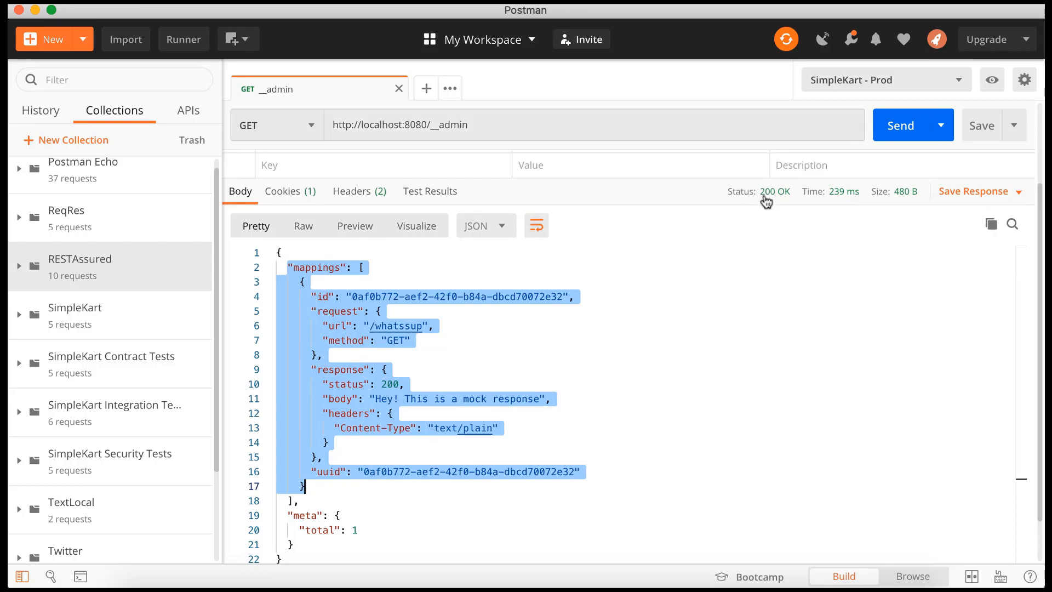
pyautogui.moveTo(301, 252)
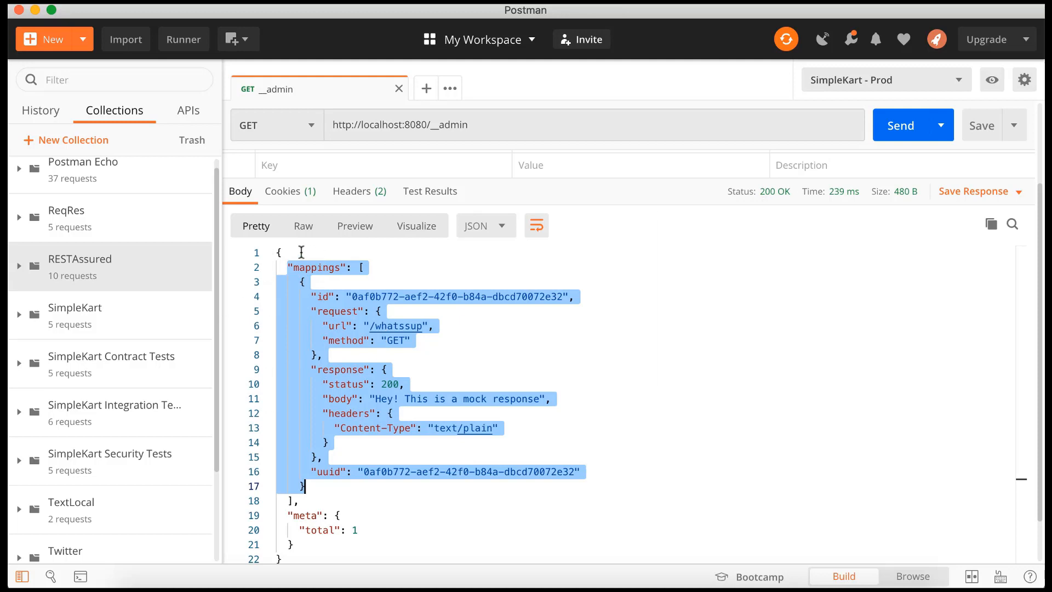
pyautogui.moveTo(414, 438)
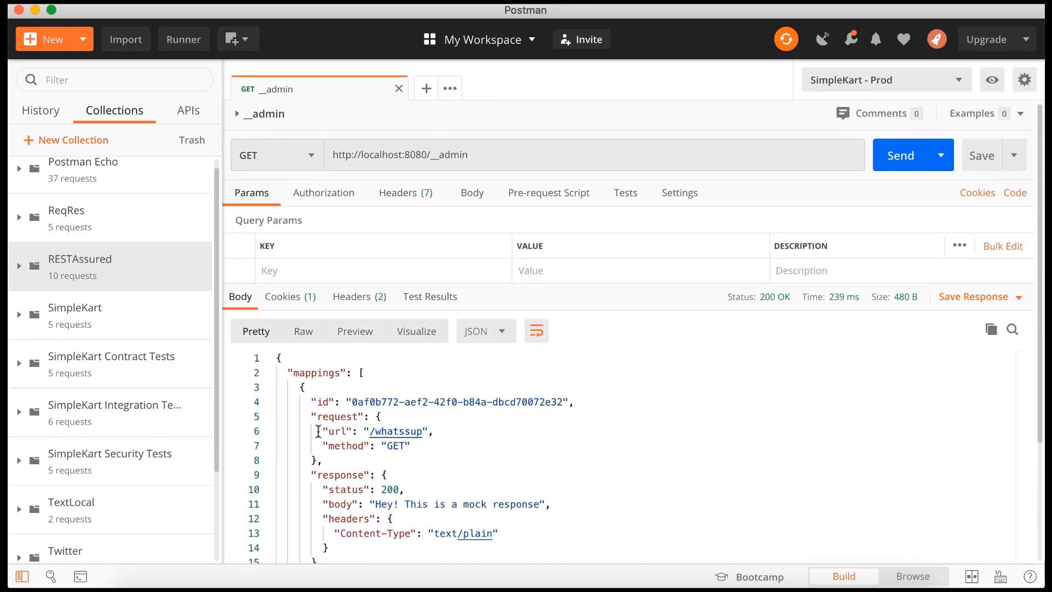
pyautogui.moveTo(322, 431); pyautogui.dragTo(426, 431)
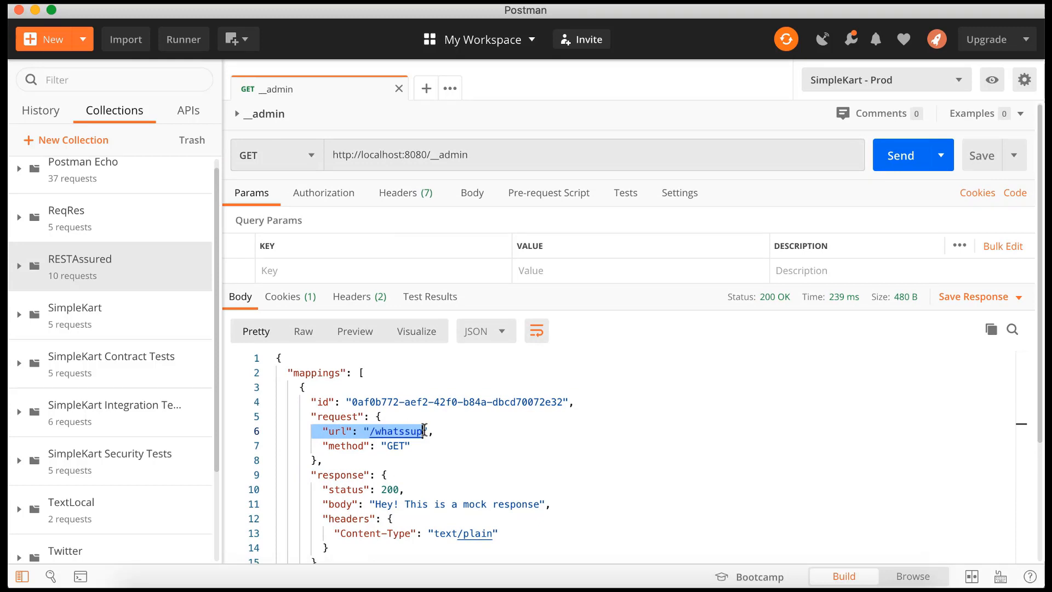
pyautogui.click(425, 88)
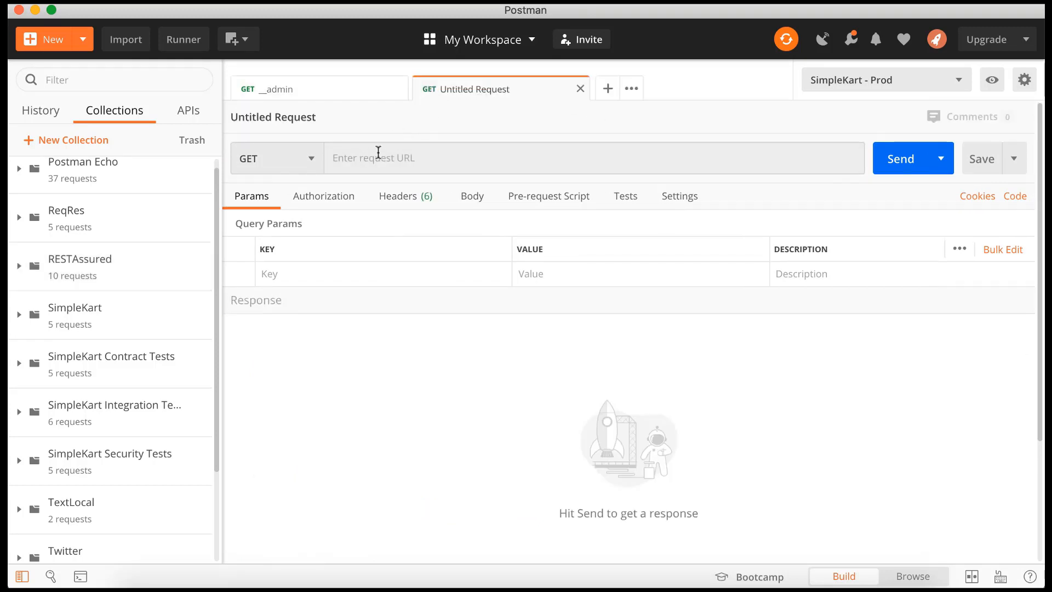
pyautogui.write('http://localhost:8080/')
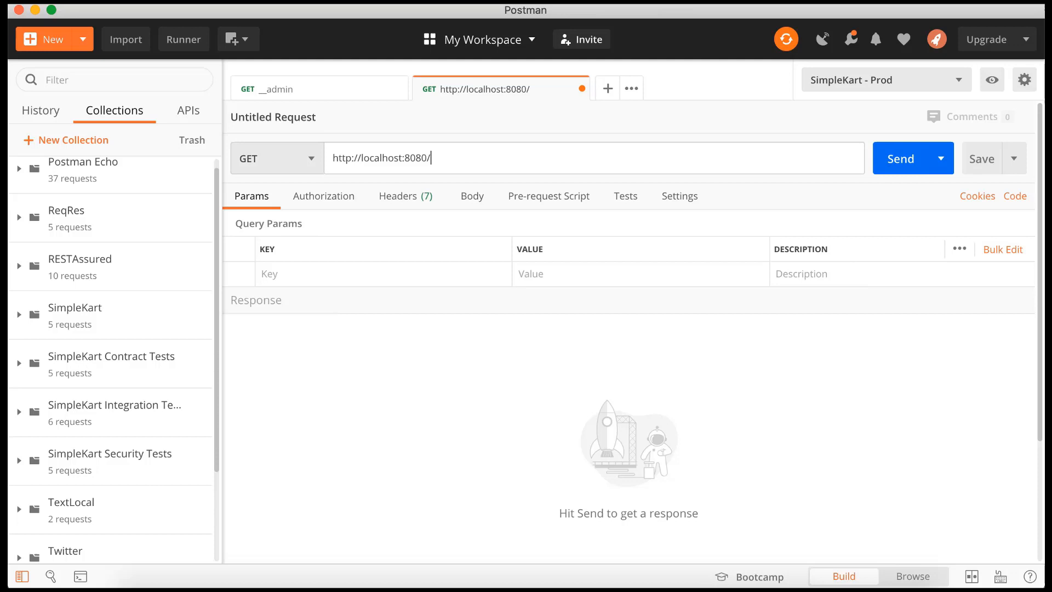
pyautogui.write('wha')
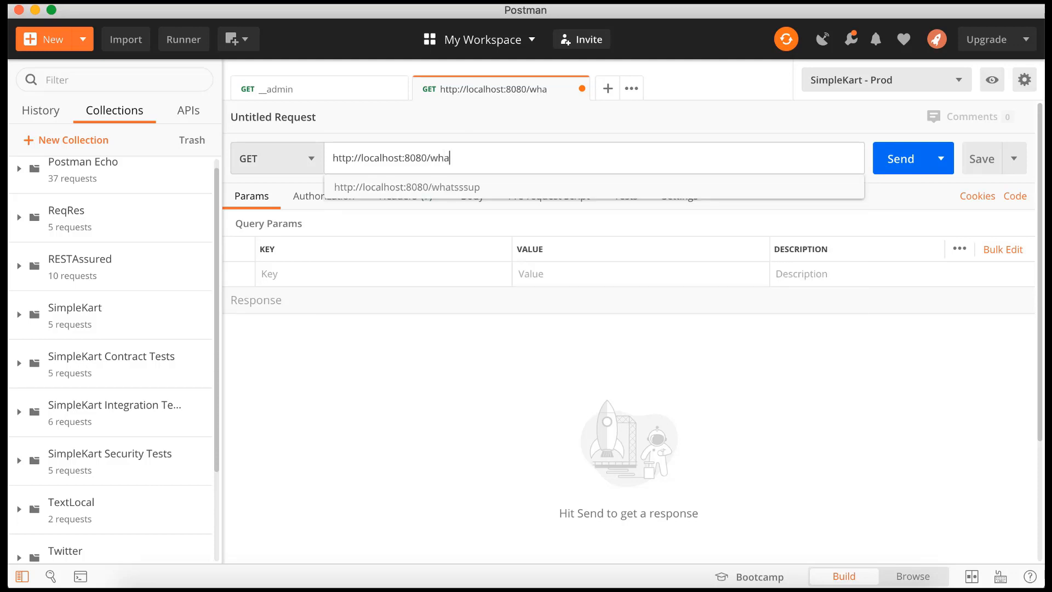
pyautogui.click(405, 187)
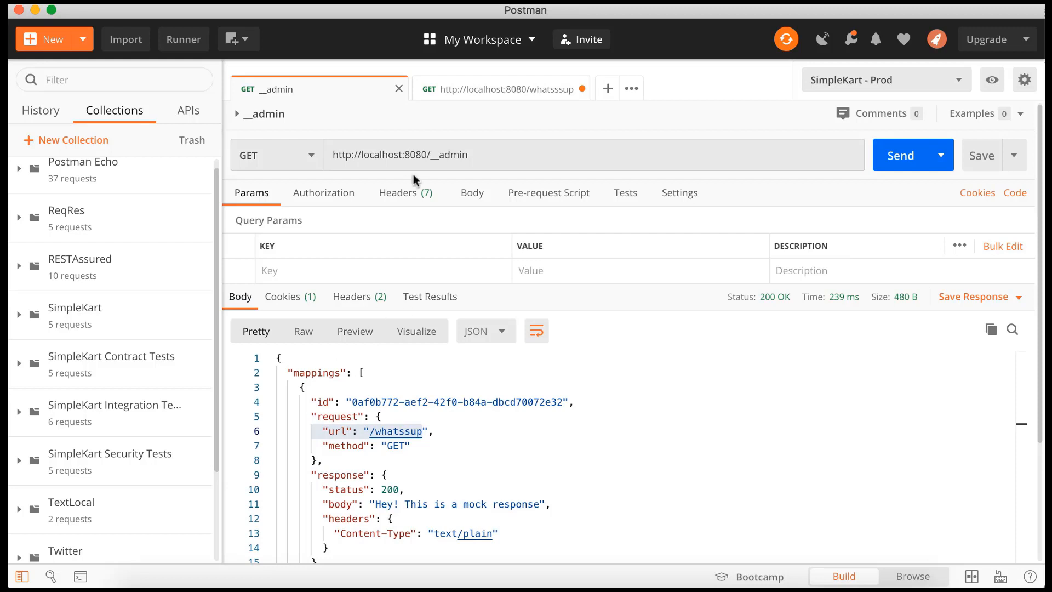
pyautogui.moveTo(486, 107)
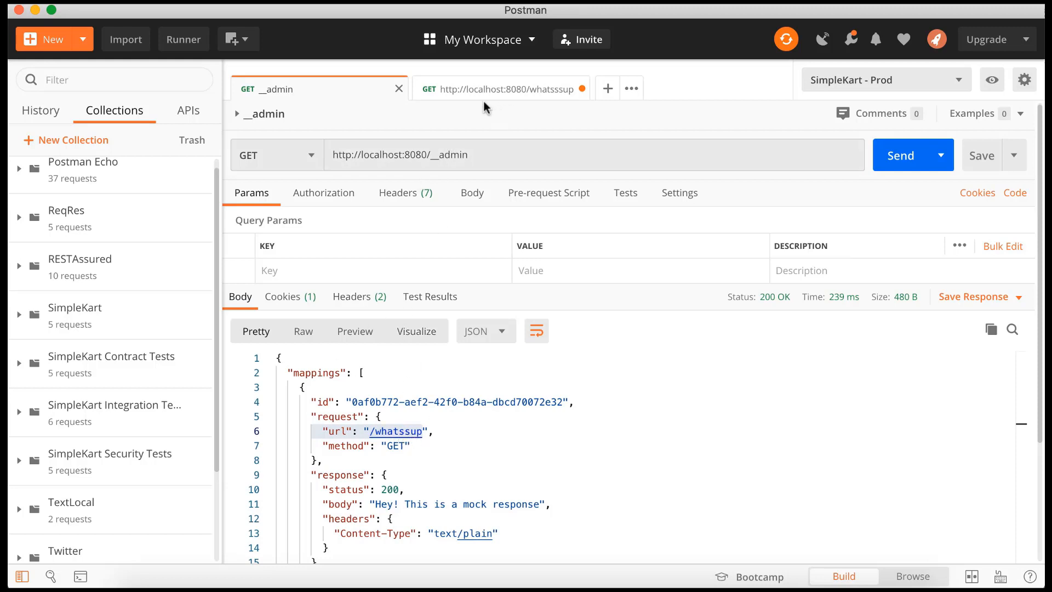
pyautogui.click(499, 88)
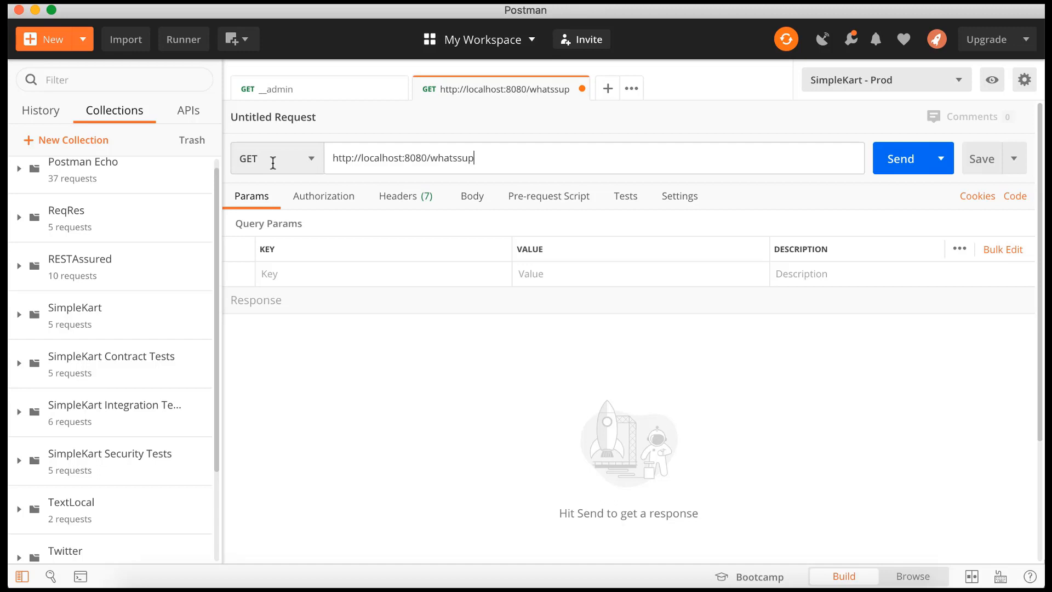
pyautogui.moveTo(488, 158)
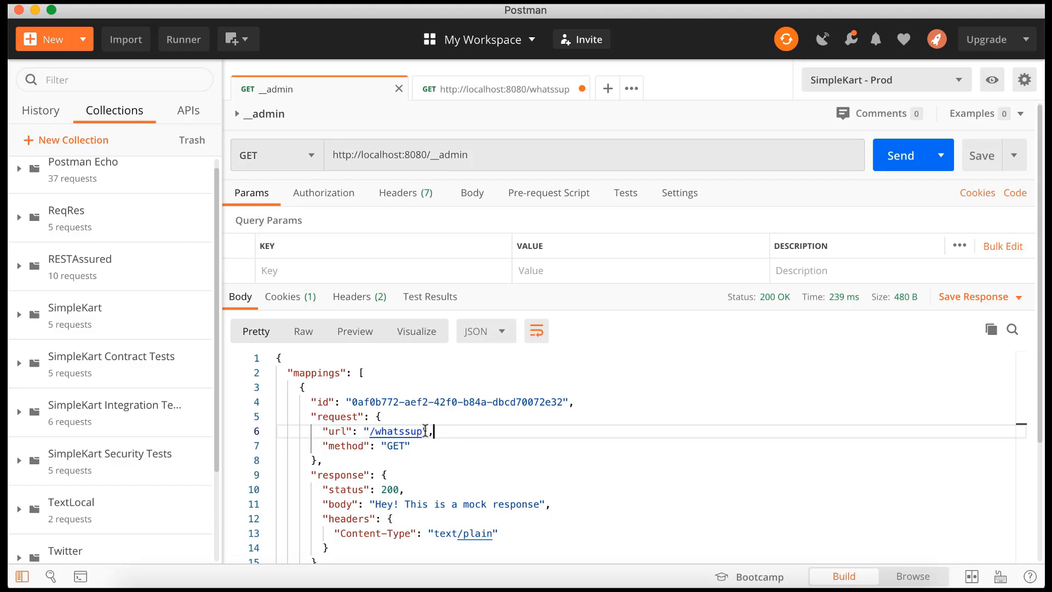
pyautogui.click(500, 88)
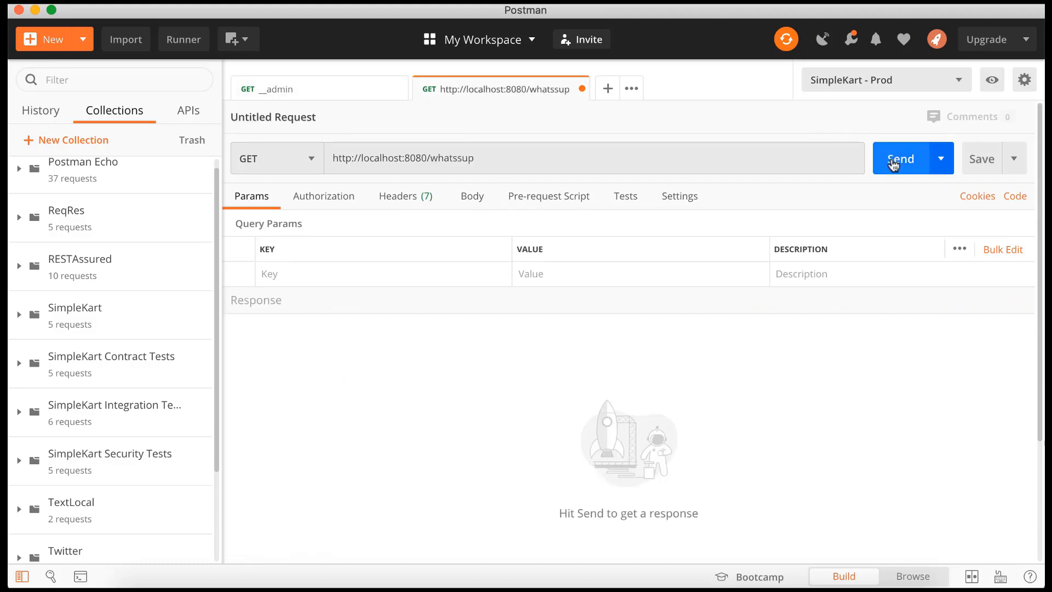
# - Send GET localhost:8080/whatssup and get 200 OK with "Hey! This is a mock response"
pyautogui.click(901, 159)
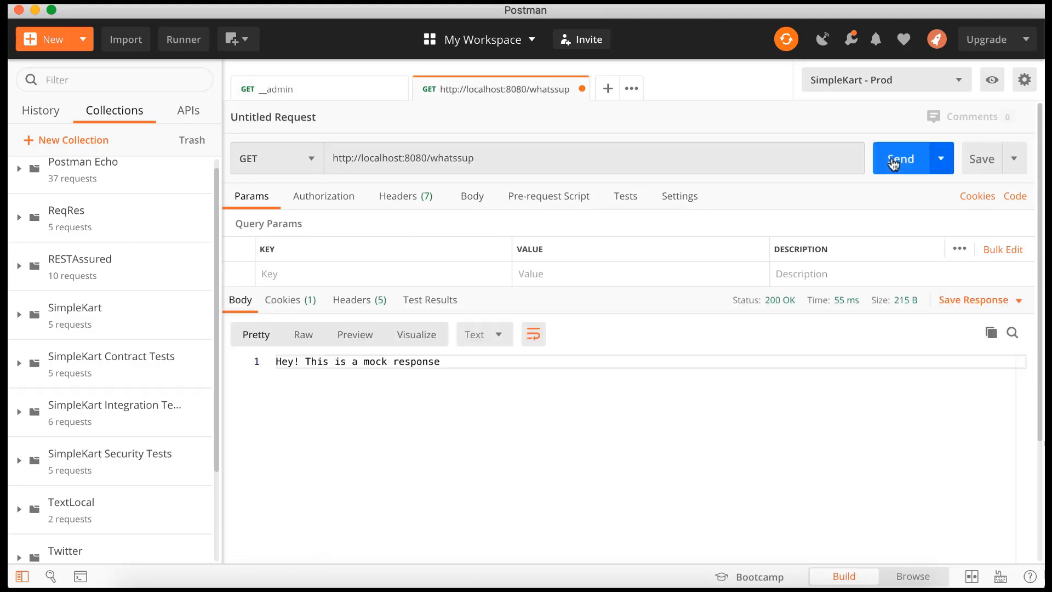
pyautogui.moveTo(727, 313)
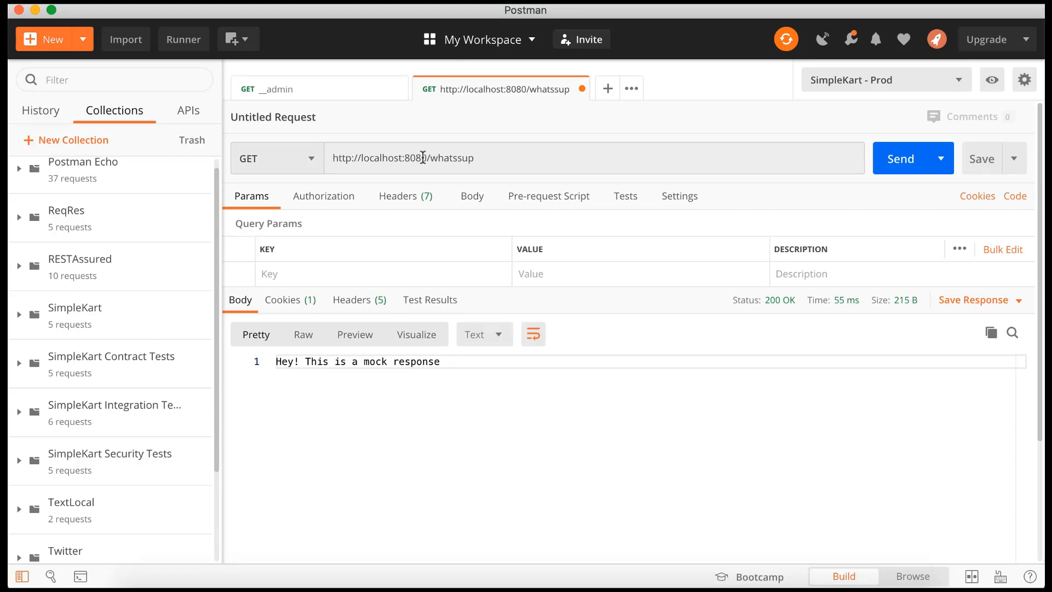
pyautogui.doubleClick(453, 158)
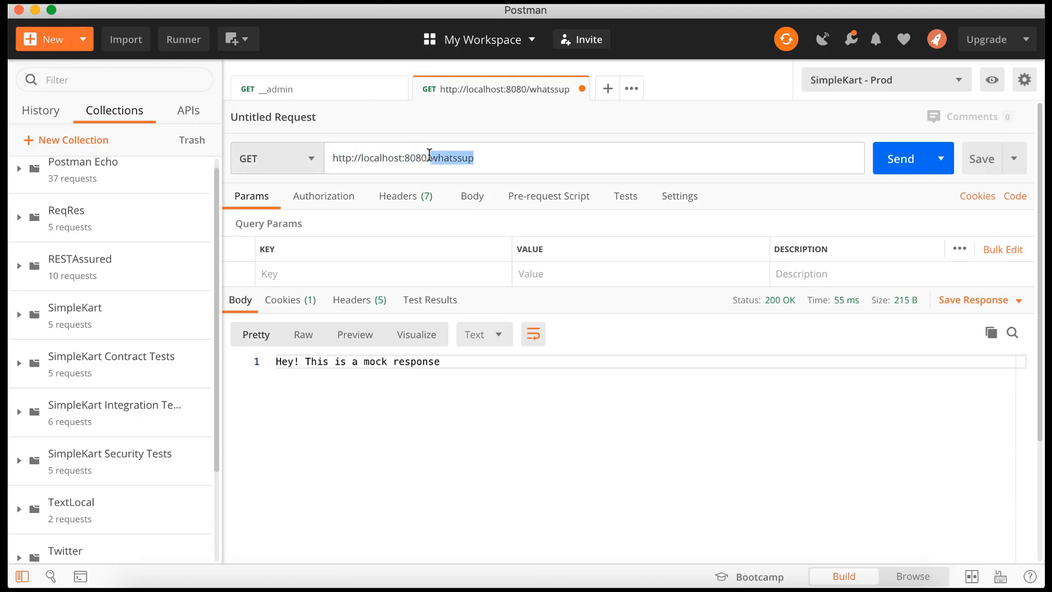